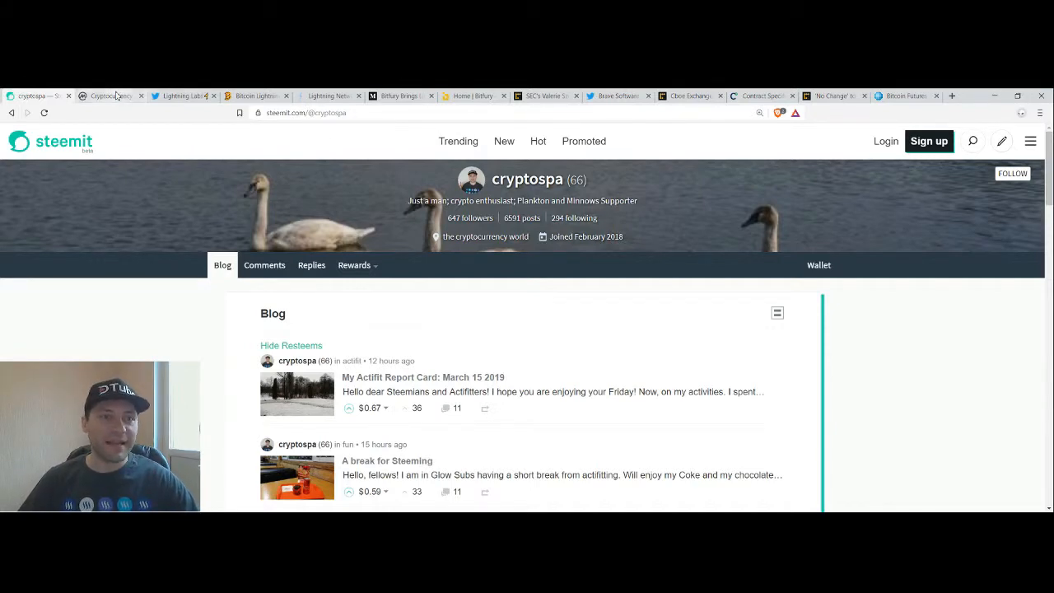
Review Bitcoin, Ethereum, XRP and Litecoin prices in CoinMarketCap's Top 100 table
{"action": "left_click", "coordinate": [107, 95]}
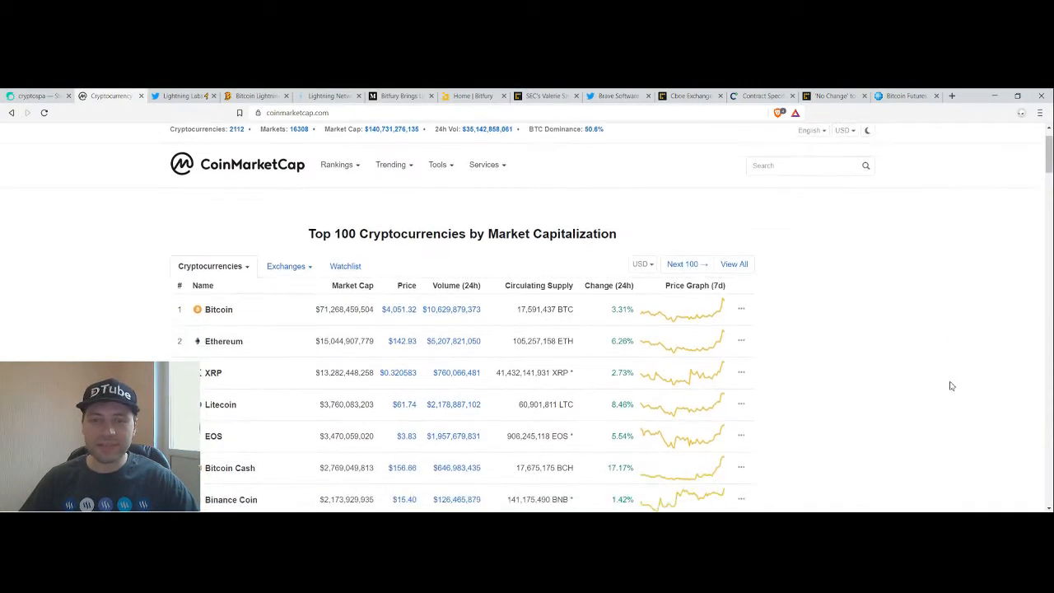
{"action": "scroll", "scroll_direction": "down", "scroll_amount": 3}
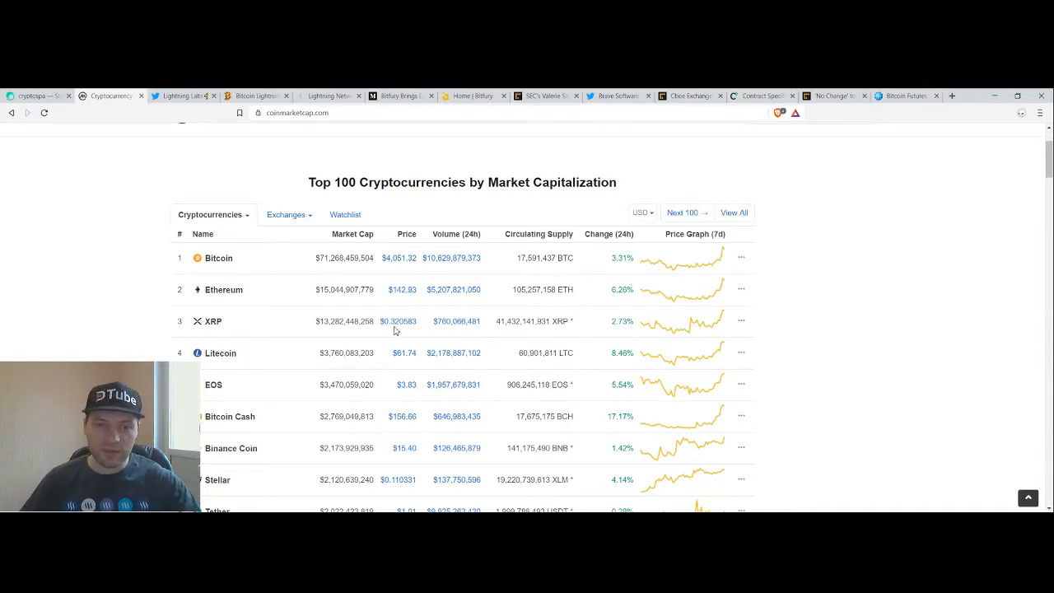
{"action": "mouse_move", "coordinate": [659, 368]}
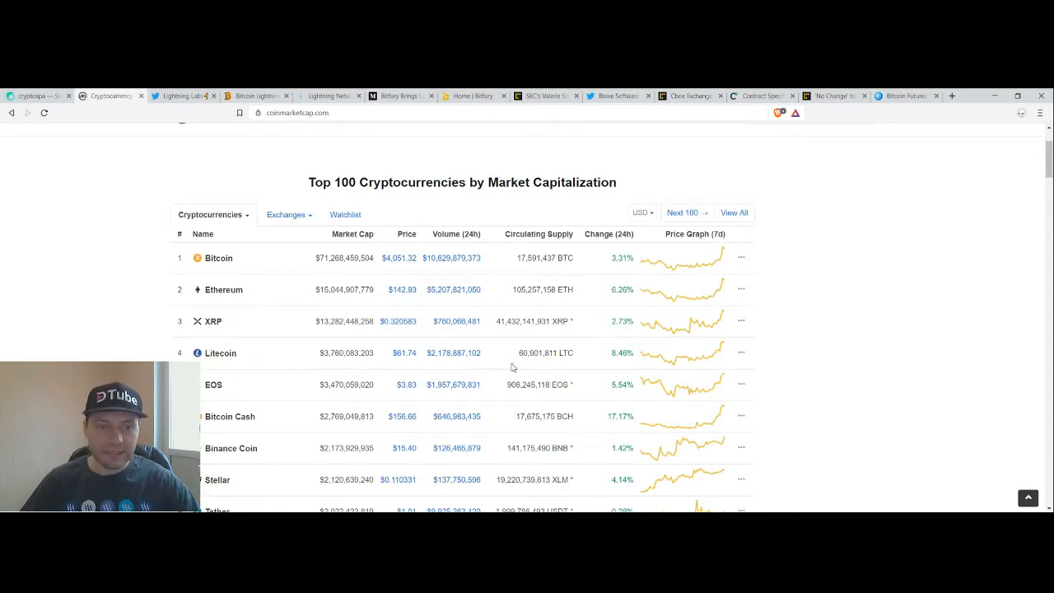
{"action": "mouse_move", "coordinate": [404, 362]}
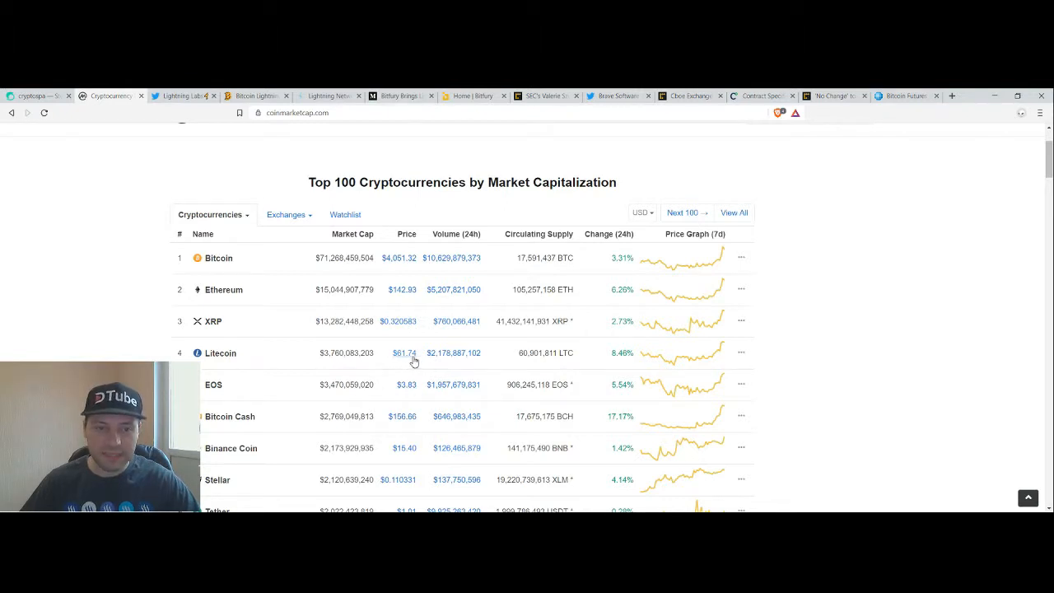
{"action": "scroll", "scroll_direction": "down", "scroll_amount": 3}
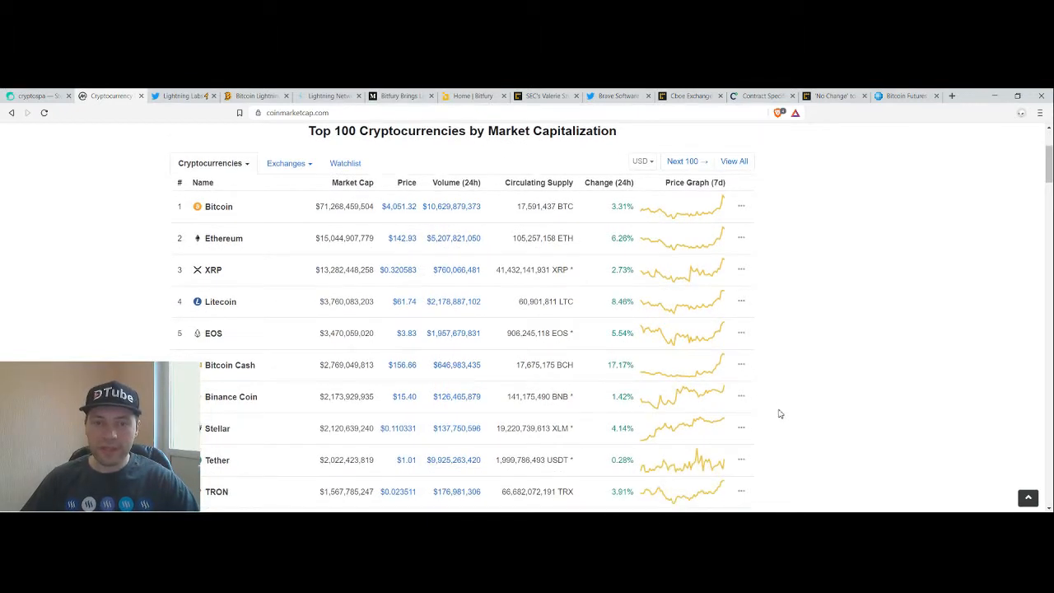
{"action": "mouse_move", "coordinate": [625, 374]}
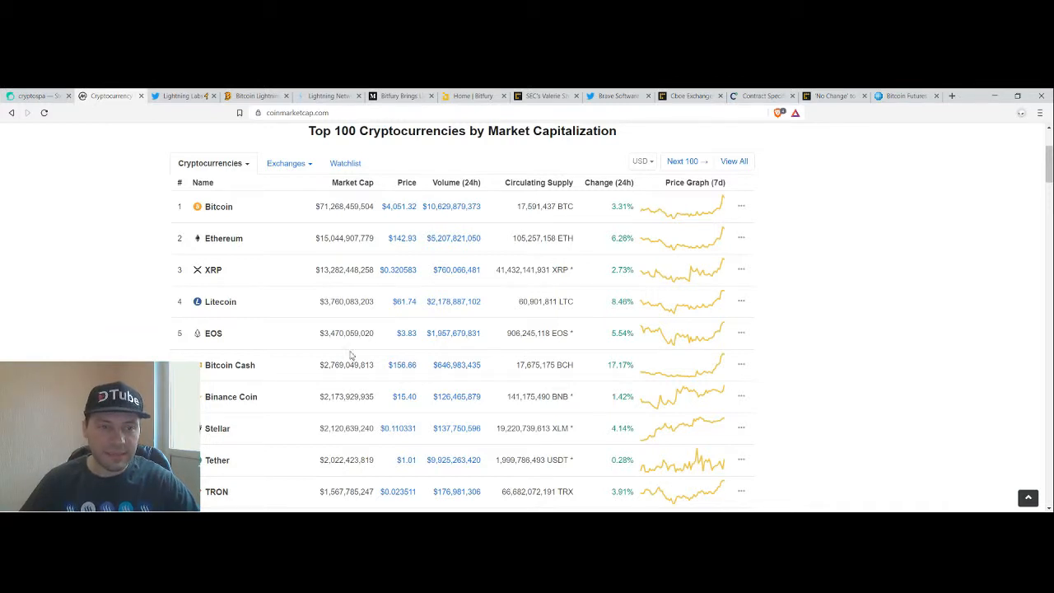
{"action": "mouse_move", "coordinate": [501, 377]}
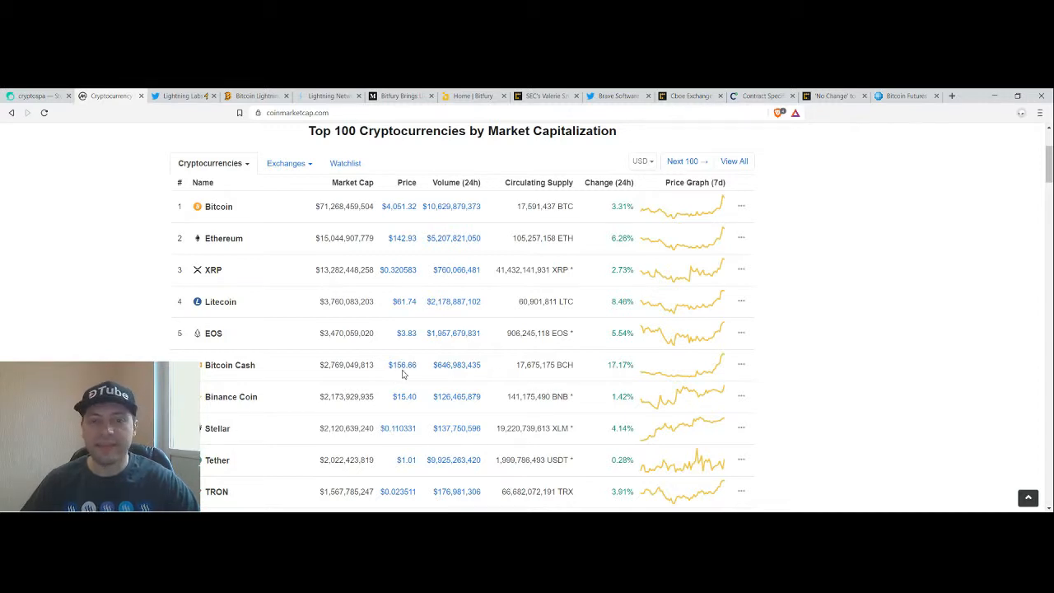
{"action": "mouse_move", "coordinate": [867, 409]}
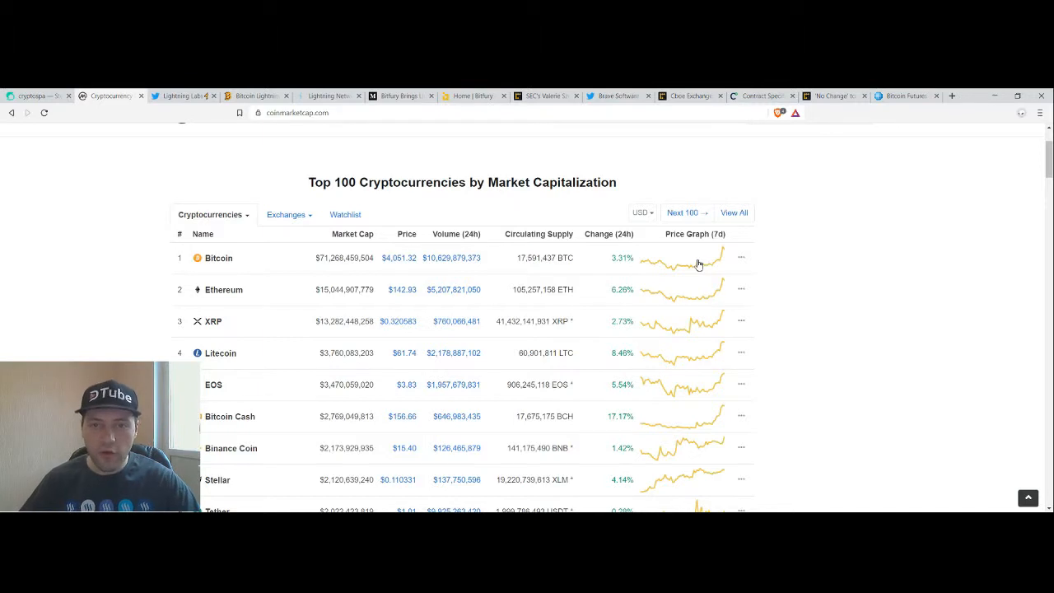
{"action": "mouse_move", "coordinate": [264, 193]}
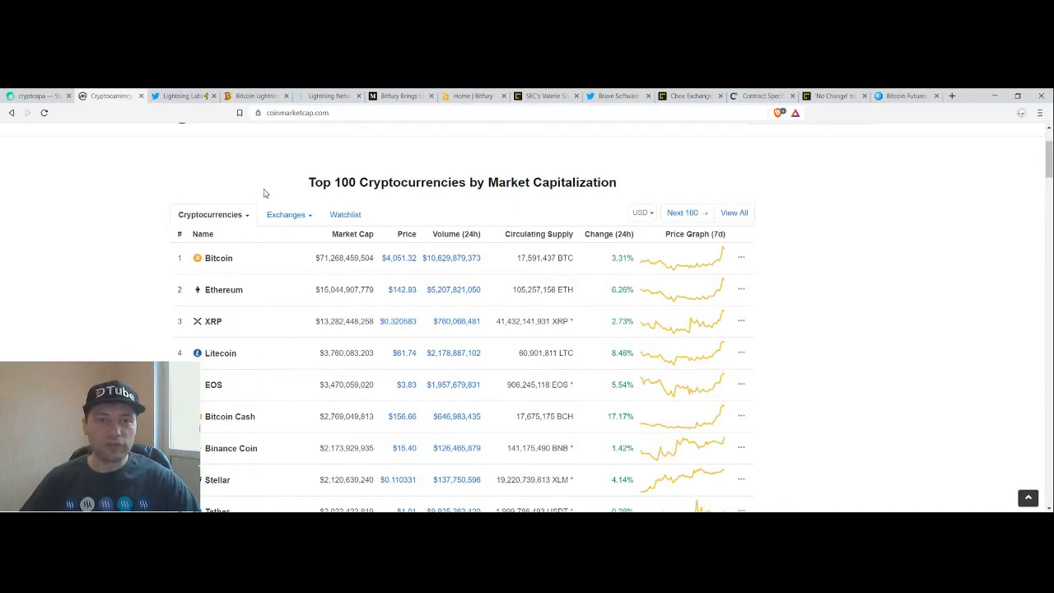
Read the Lightning Labs Twitter feed down to the 1,002.87 BTC Network Capacity tweet
{"action": "left_click", "coordinate": [181, 96]}
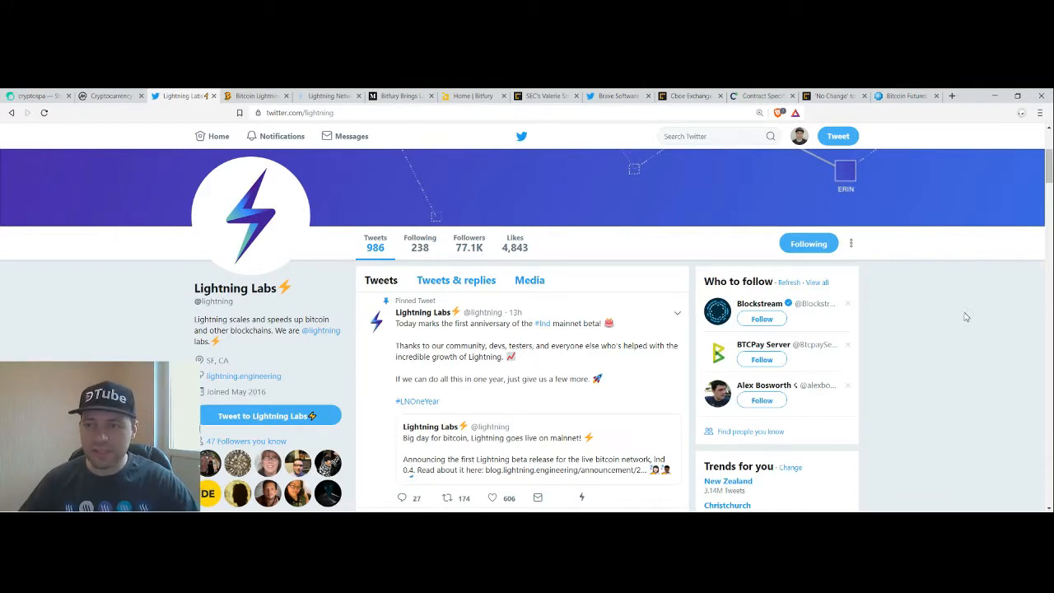
{"action": "scroll", "scroll_direction": "down", "scroll_amount": 3}
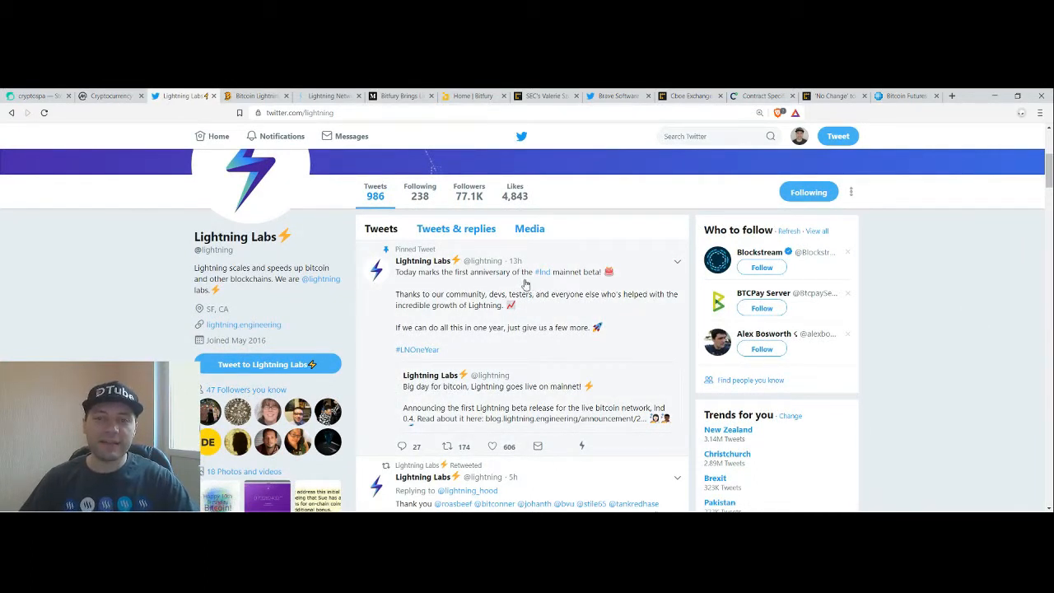
{"action": "mouse_move", "coordinate": [593, 281]}
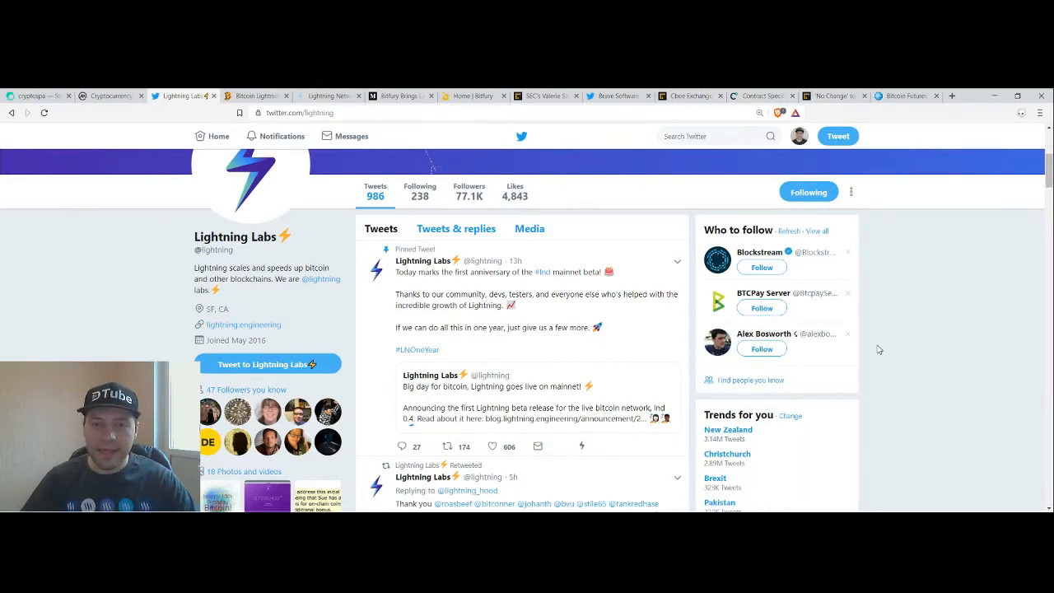
{"action": "scroll", "scroll_direction": "down", "scroll_amount": 3}
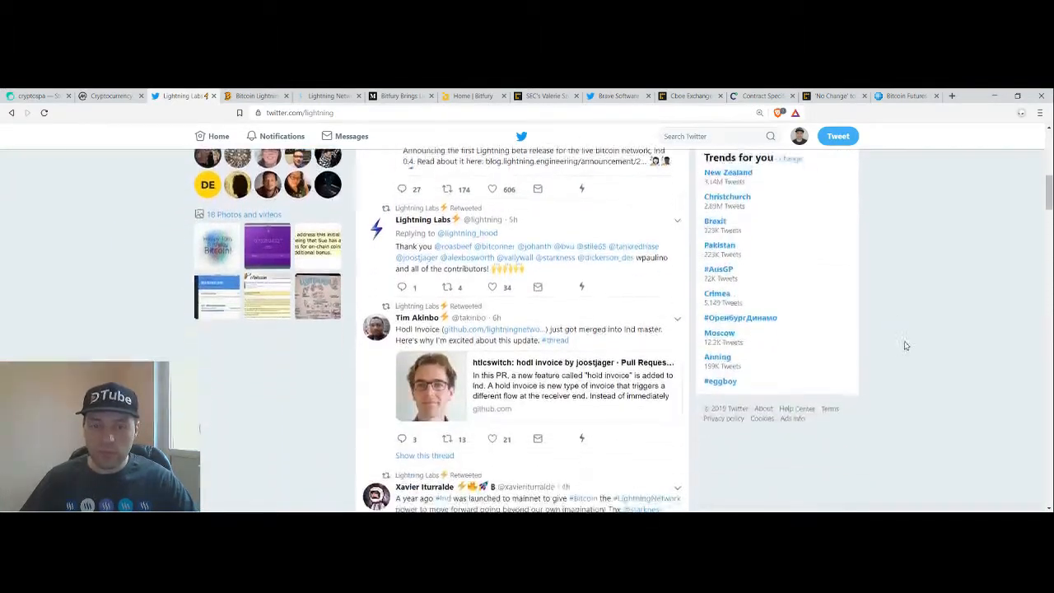
{"action": "scroll", "scroll_direction": "down", "scroll_amount": 3}
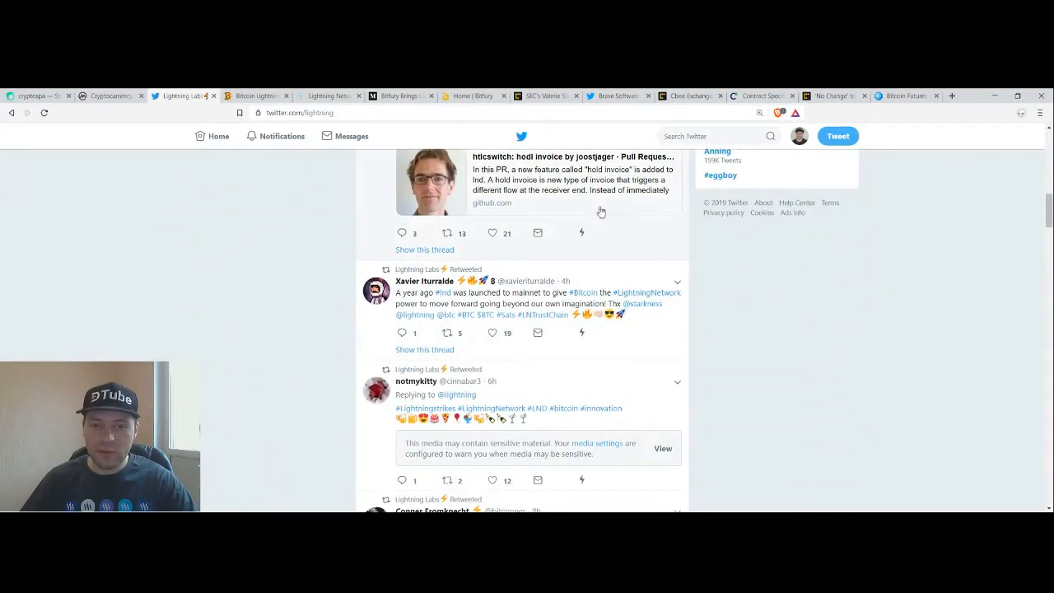
{"action": "scroll", "scroll_direction": "down", "scroll_amount": 3}
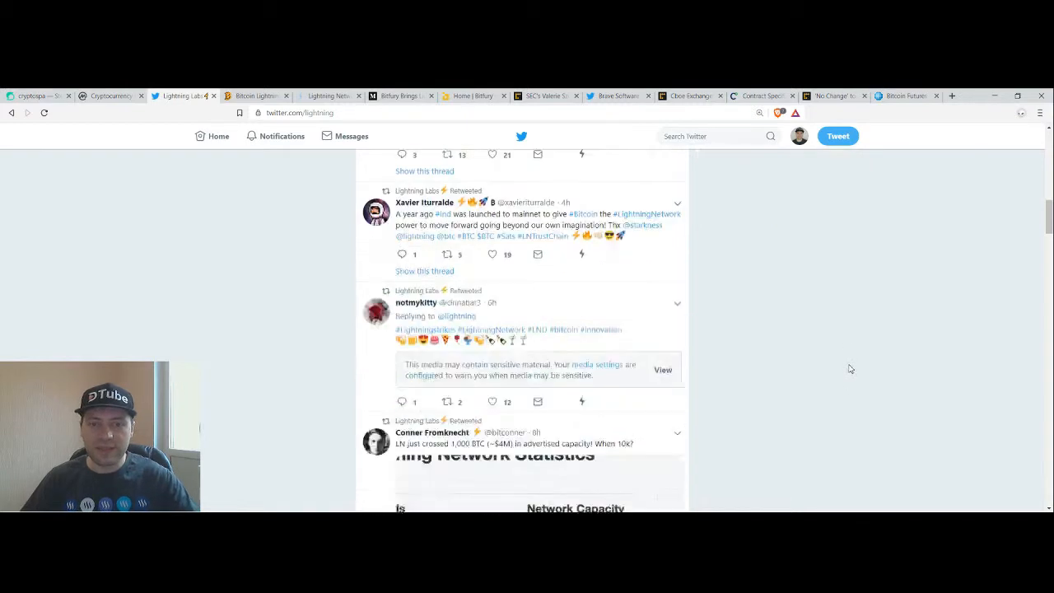
{"action": "scroll", "scroll_direction": "down", "scroll_amount": 3}
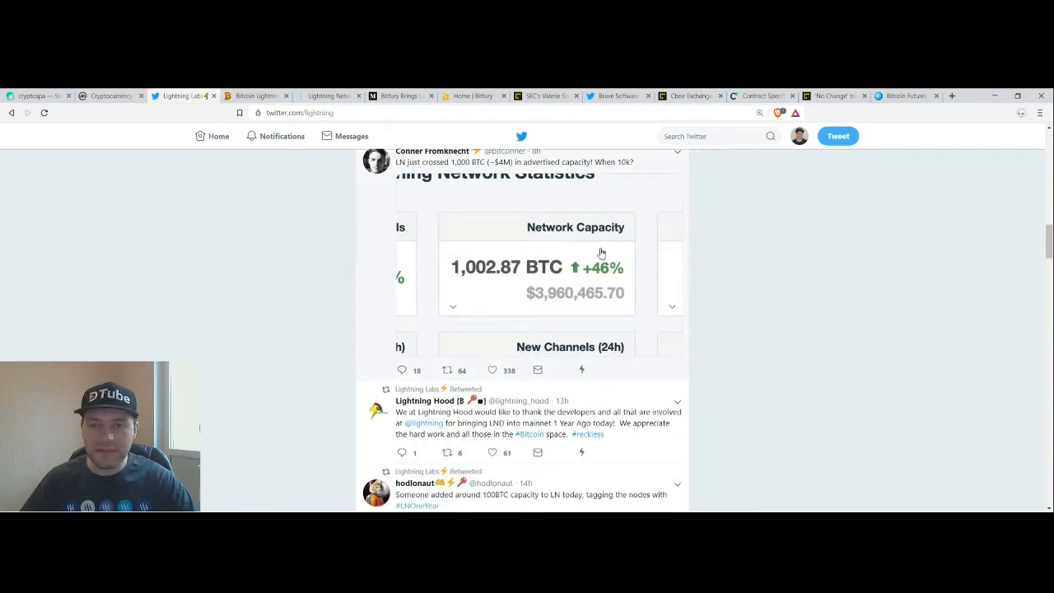
{"action": "scroll", "scroll_direction": "up", "scroll_amount": 3}
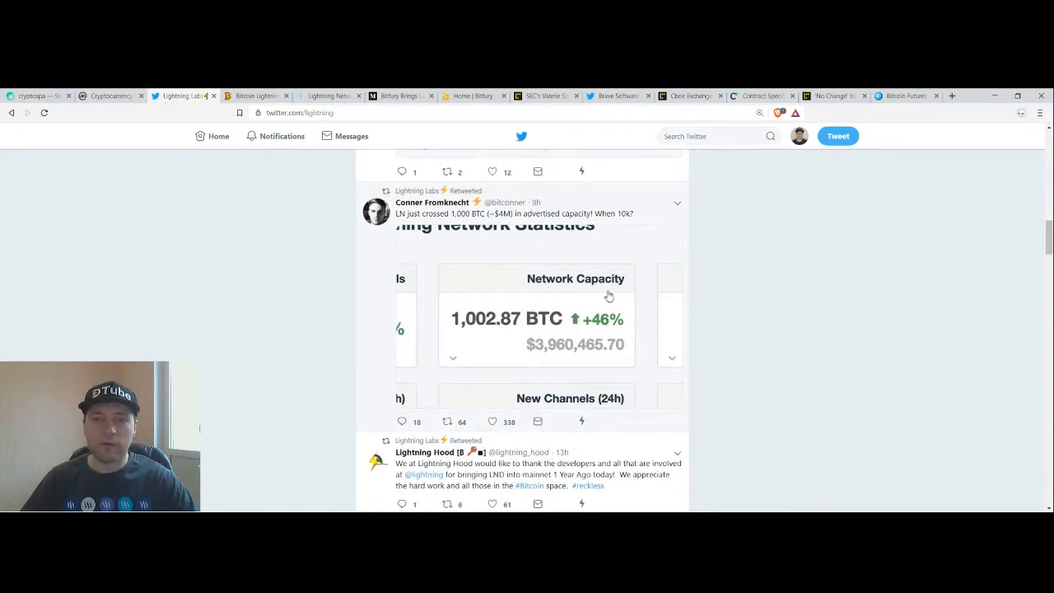
{"action": "mouse_move", "coordinate": [491, 341]}
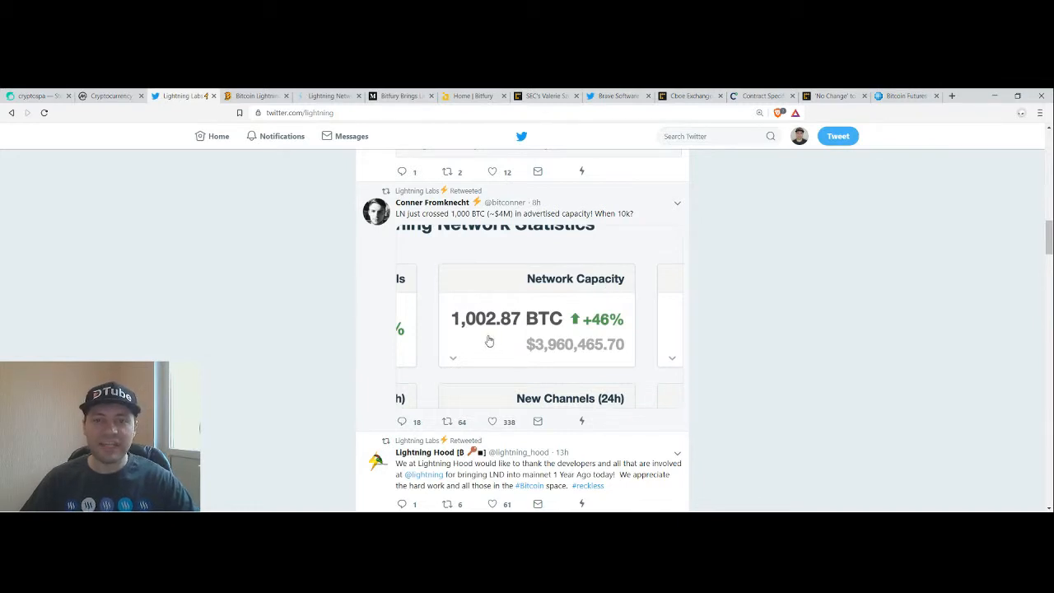
{"action": "mouse_move", "coordinate": [544, 329]}
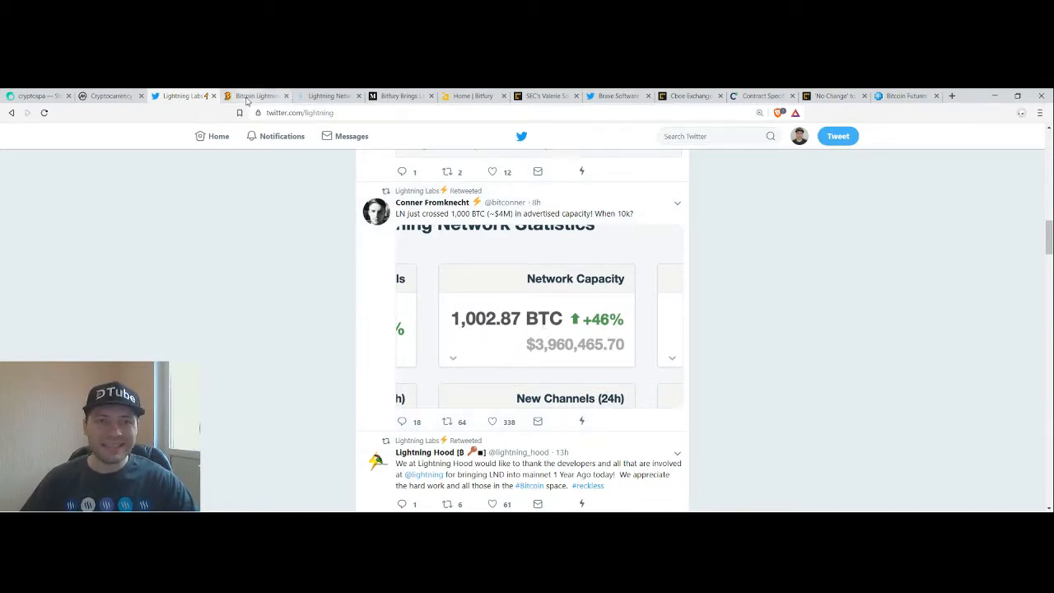
Show the Bitcoin Visuals Lightning Network Capacity chart page
{"action": "left_click", "coordinate": [255, 96]}
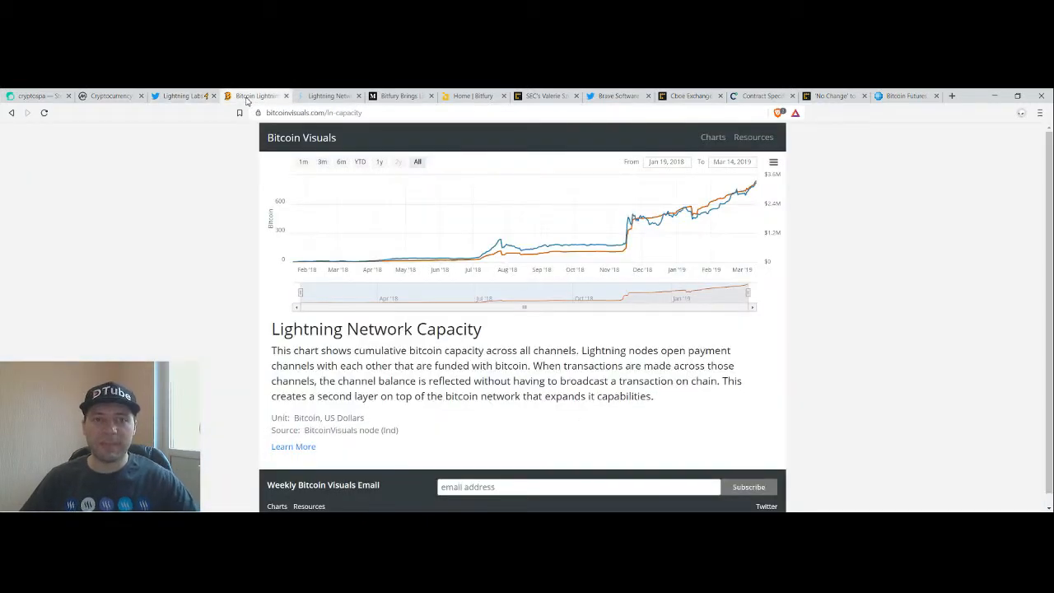
{"action": "mouse_move", "coordinate": [668, 216]}
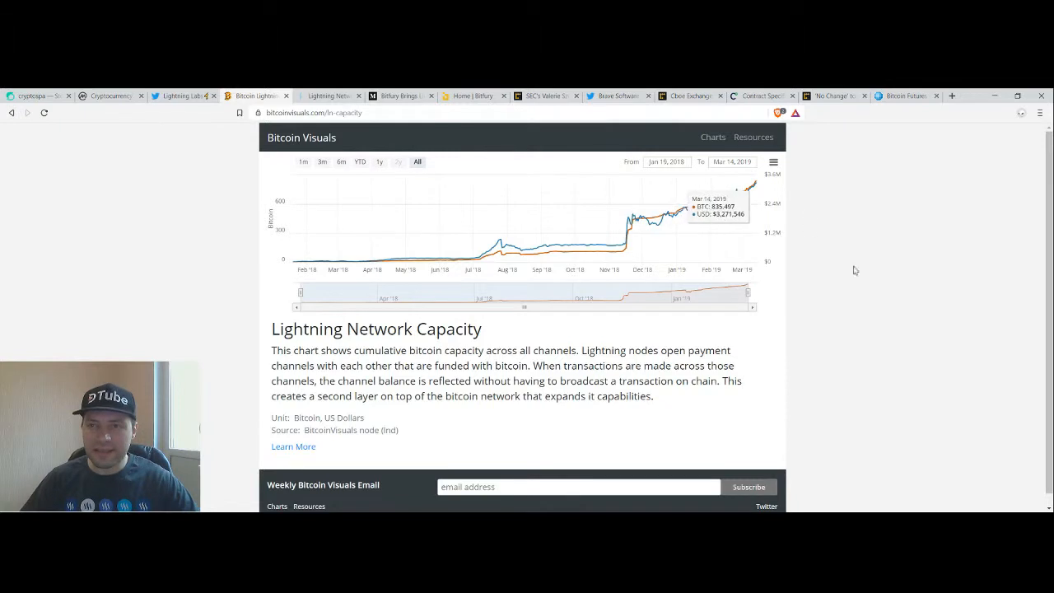
{"action": "mouse_move", "coordinate": [672, 224]}
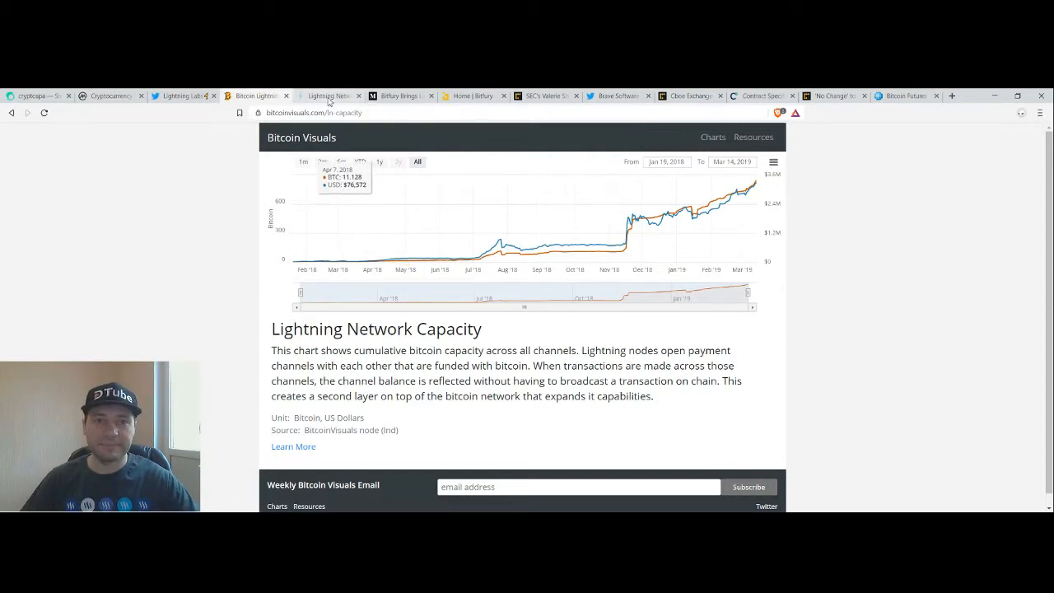
Show the 1ML Lightning Network Explorer mainnet graph with 3901 nodes and 38978 channels
{"action": "left_click", "coordinate": [328, 96]}
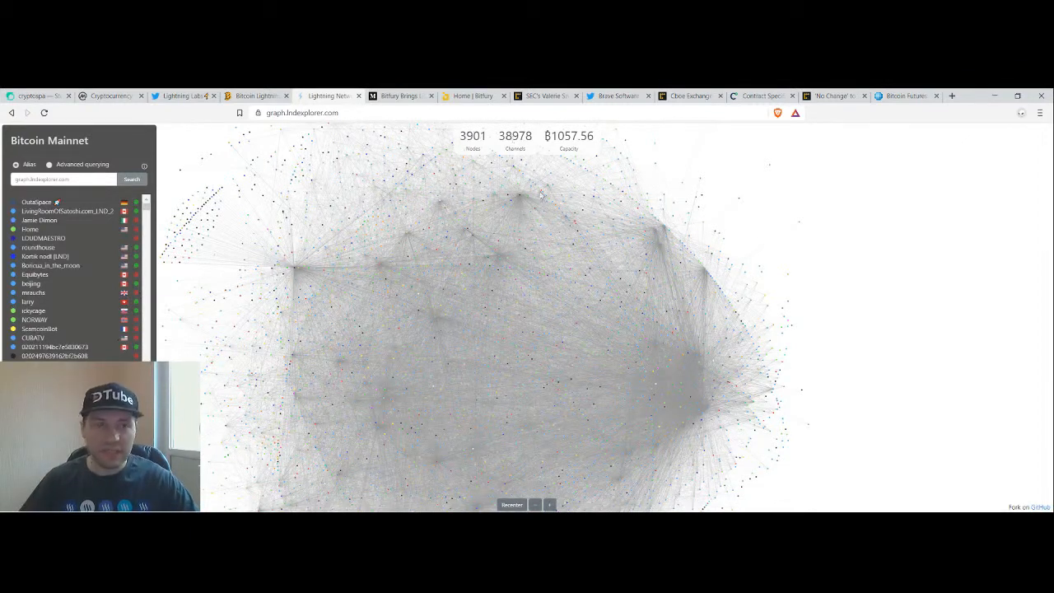
{"action": "mouse_move", "coordinate": [778, 283]}
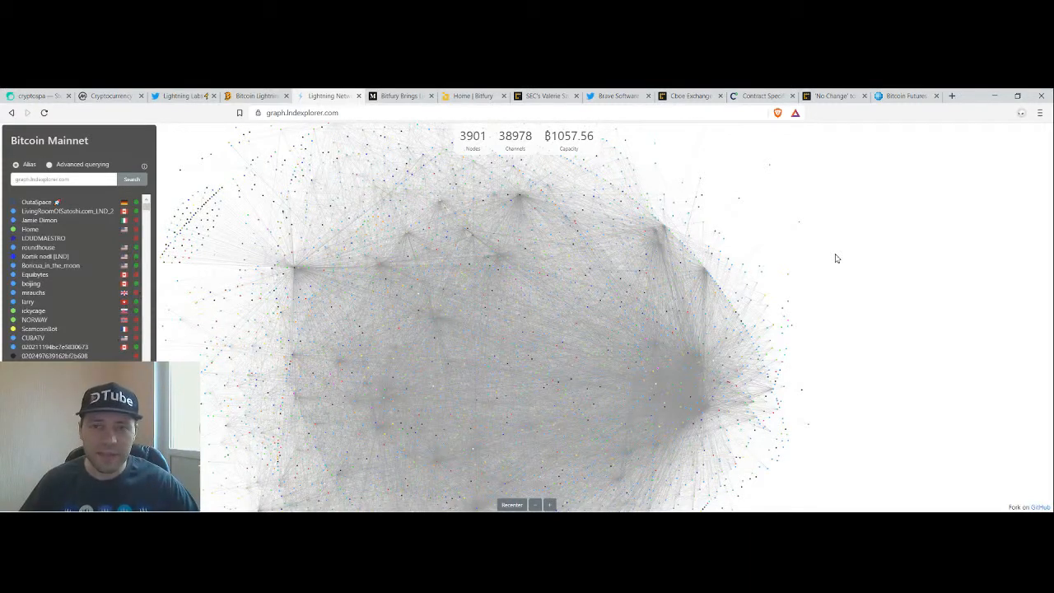
{"action": "mouse_move", "coordinate": [407, 158]}
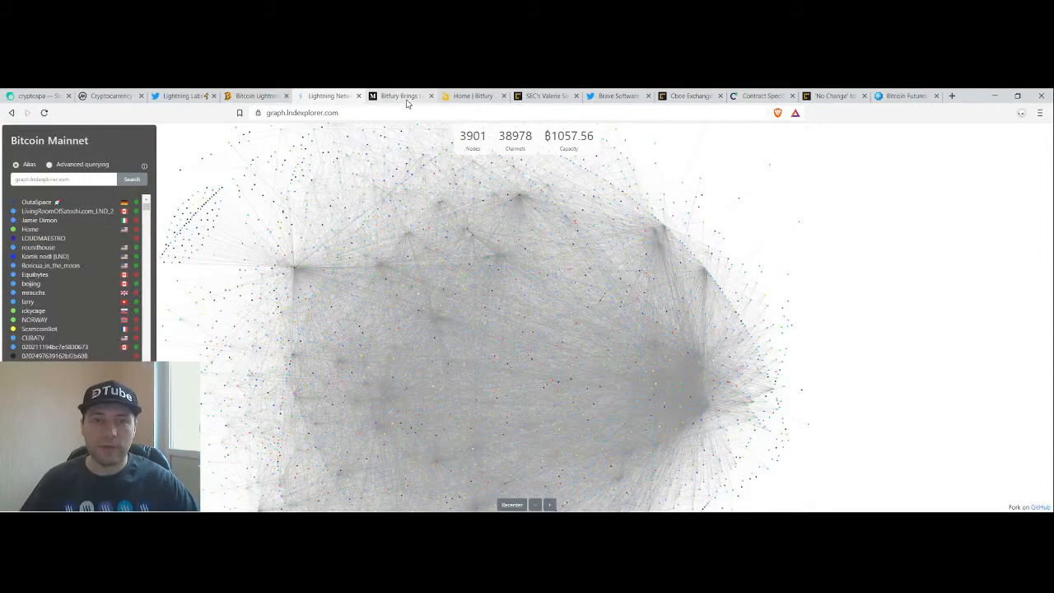
Read the Medium article on Bitfury bringing Lightning Network to HadePay payments
{"action": "left_click", "coordinate": [407, 96]}
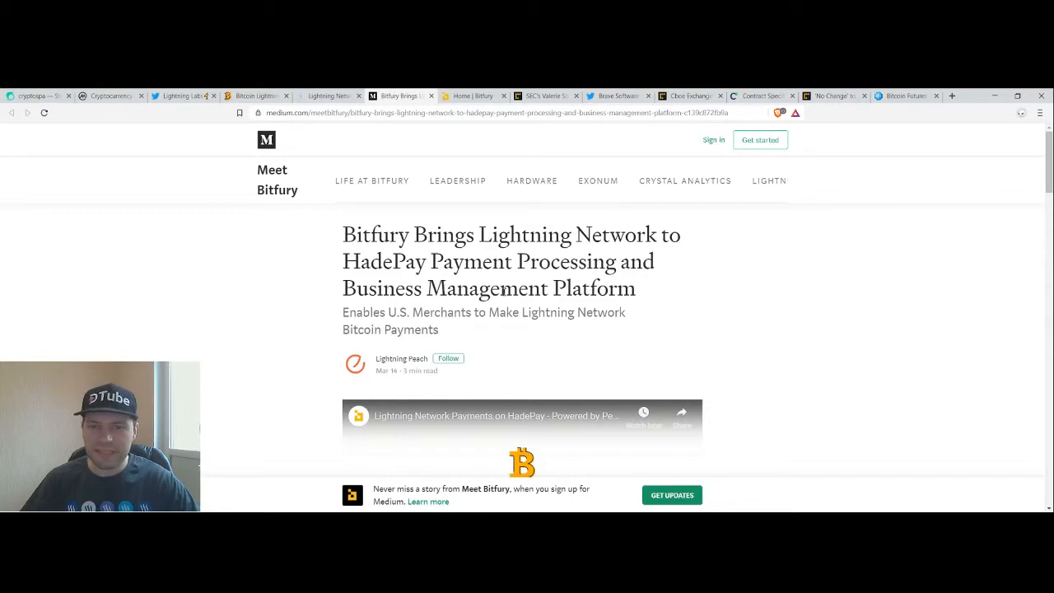
{"action": "scroll", "scroll_direction": "down", "scroll_amount": 3}
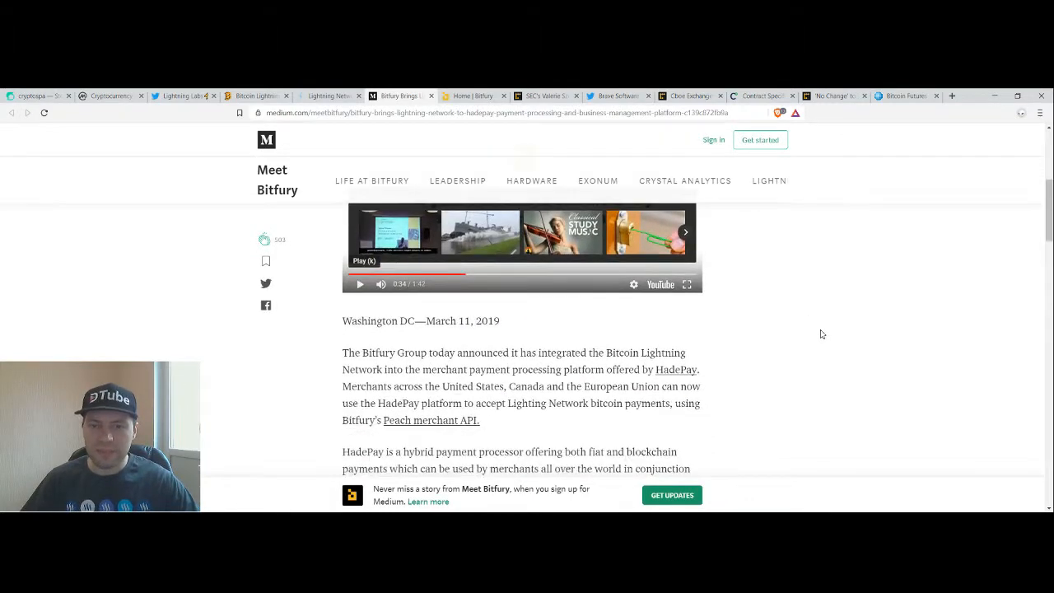
{"action": "scroll", "scroll_direction": "up", "scroll_amount": 3}
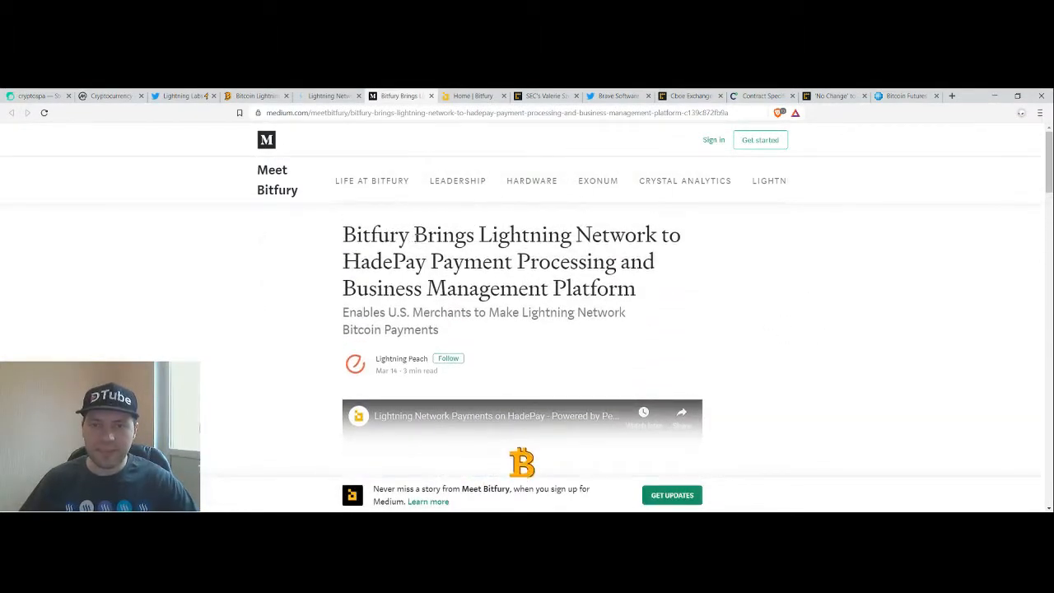
{"action": "mouse_move", "coordinate": [844, 333]}
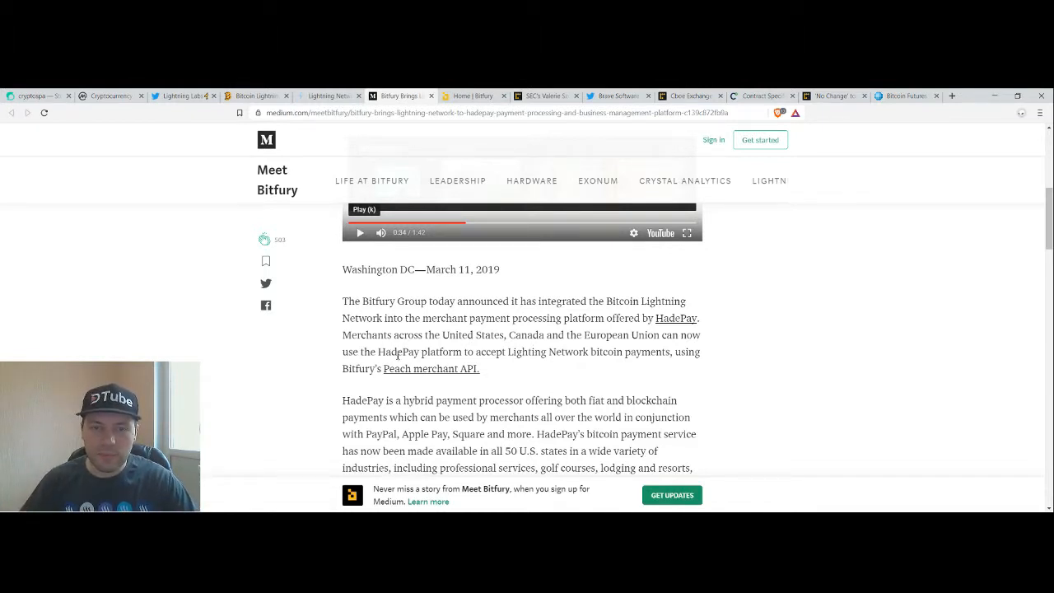
{"action": "scroll", "scroll_direction": "down", "scroll_amount": 3}
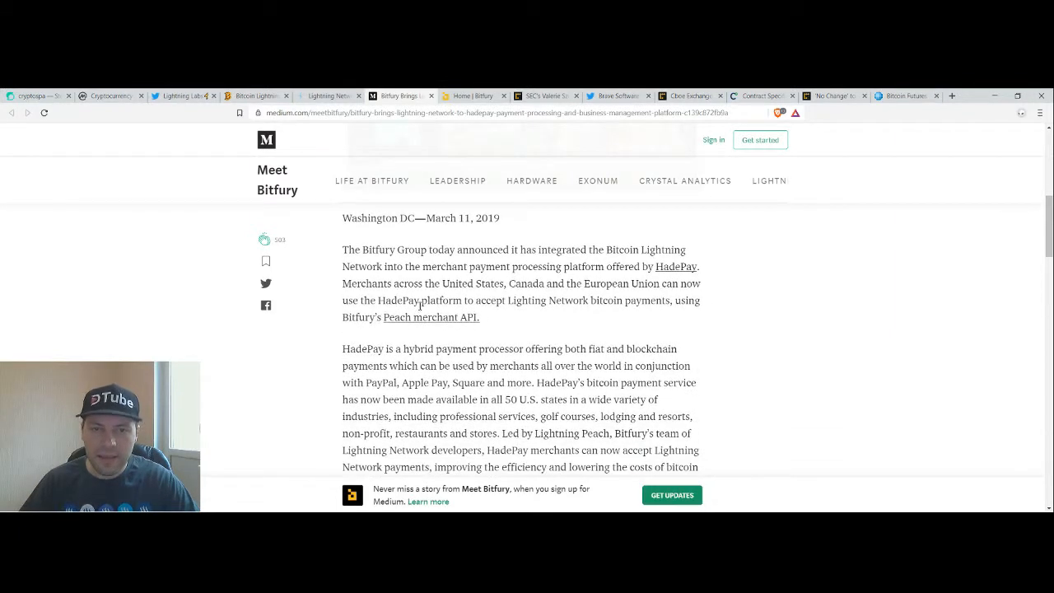
{"action": "mouse_move", "coordinate": [603, 310]}
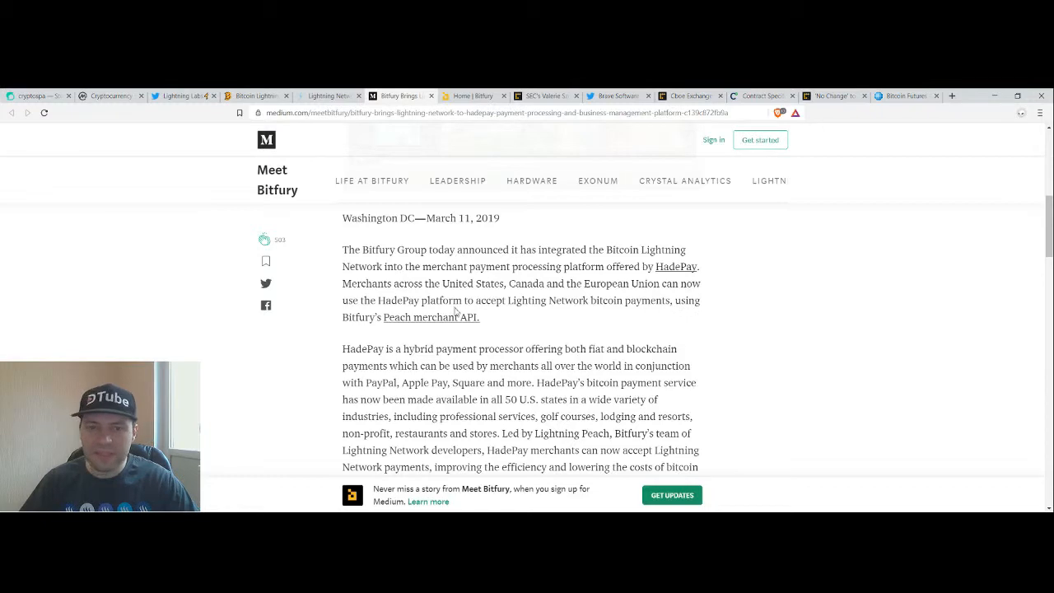
{"action": "mouse_move", "coordinate": [470, 329]}
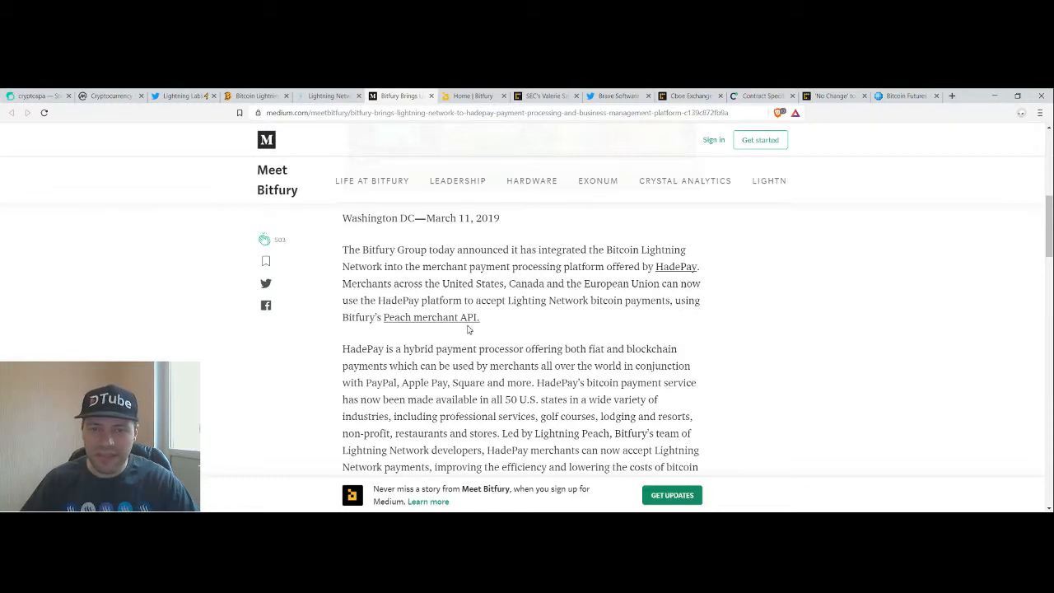
{"action": "scroll", "scroll_direction": "down", "scroll_amount": 3}
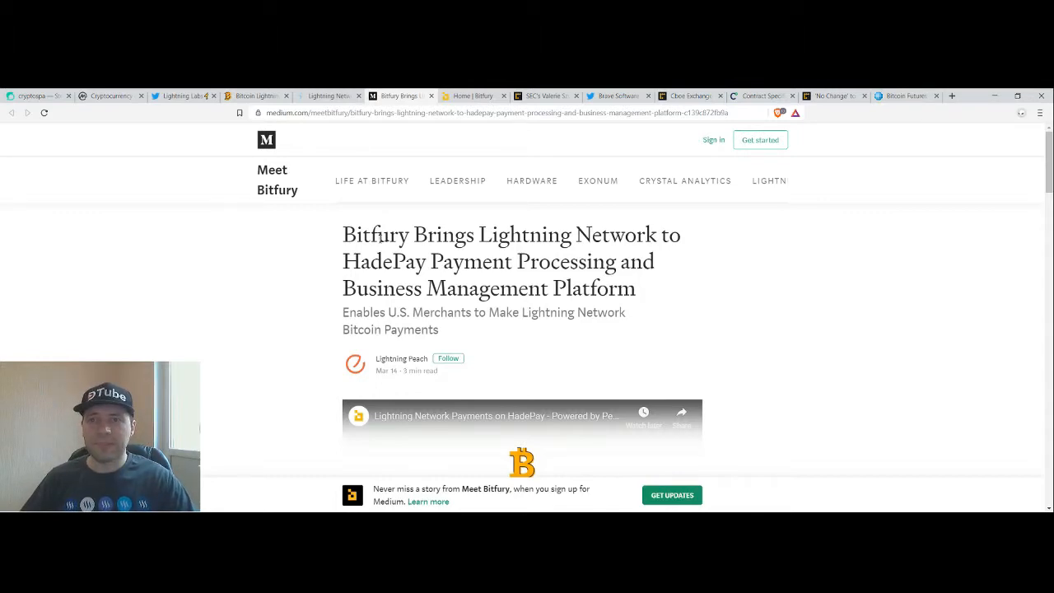
Browse the Bitfury homepage through its Hardware, Software, Datacenter, Newsroom and Leadership sections
{"action": "left_click", "coordinate": [468, 96]}
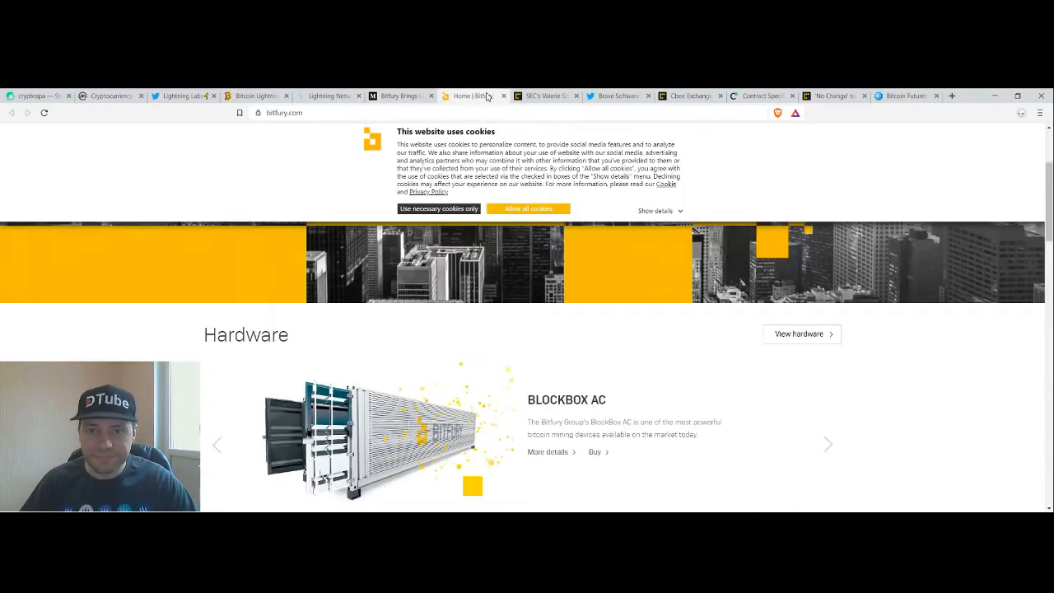
{"action": "scroll", "scroll_direction": "up", "scroll_amount": 3}
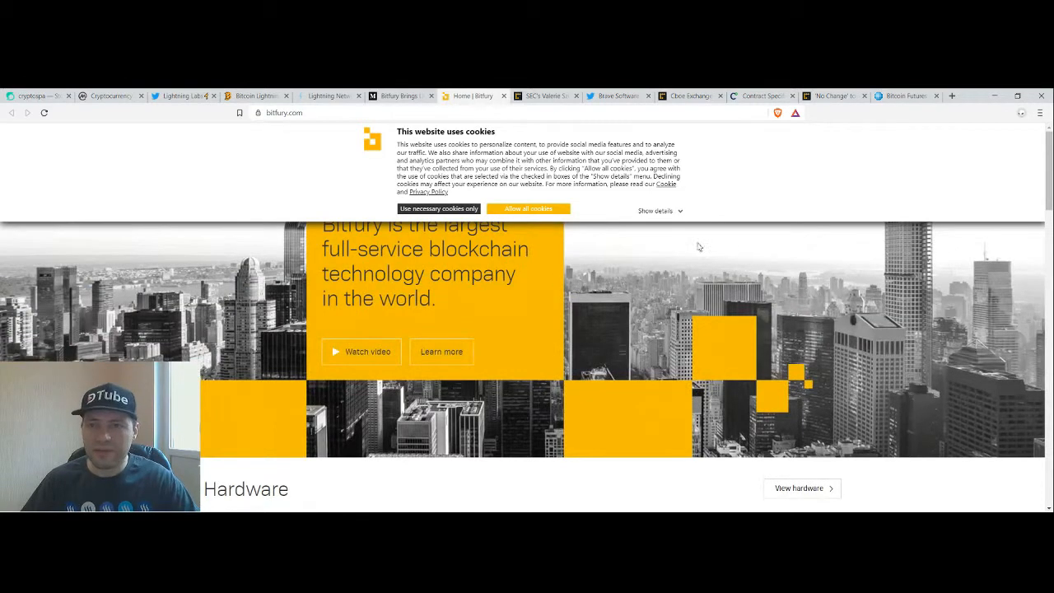
{"action": "mouse_move", "coordinate": [567, 305]}
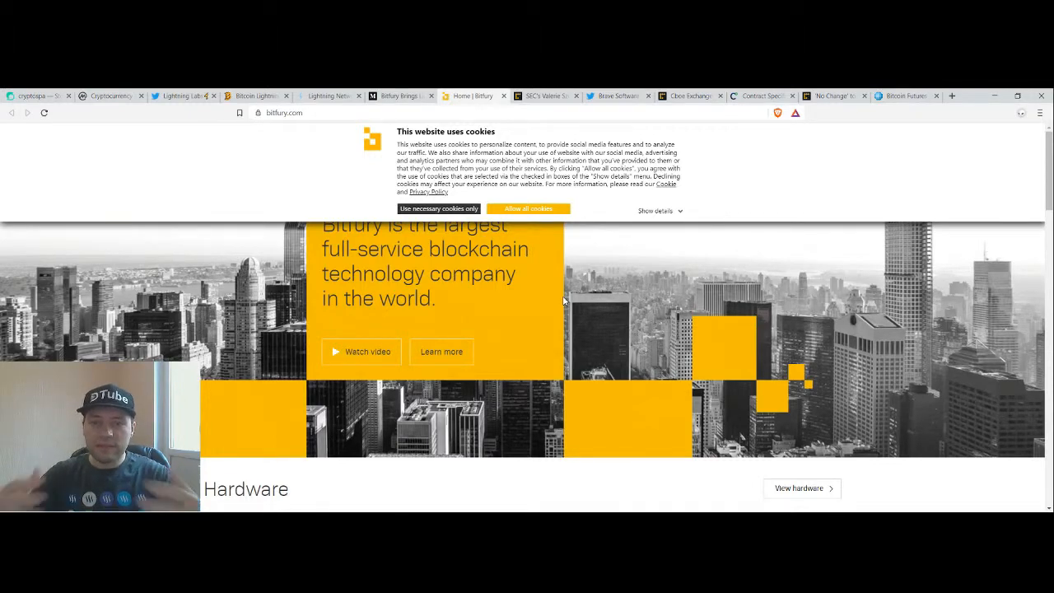
{"action": "scroll", "scroll_direction": "down", "scroll_amount": 3}
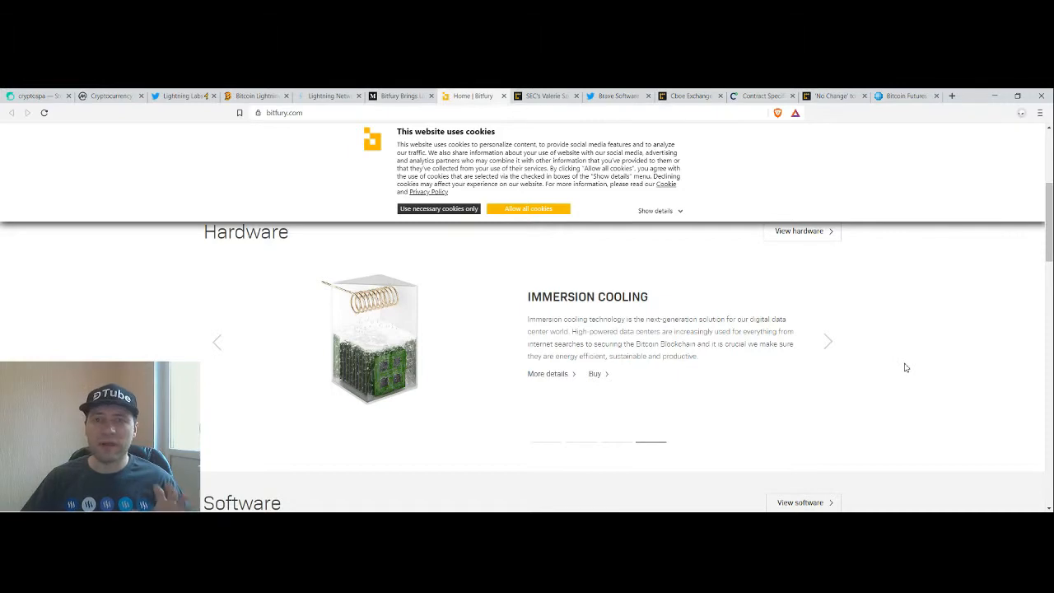
{"action": "scroll", "scroll_direction": "down", "scroll_amount": 3}
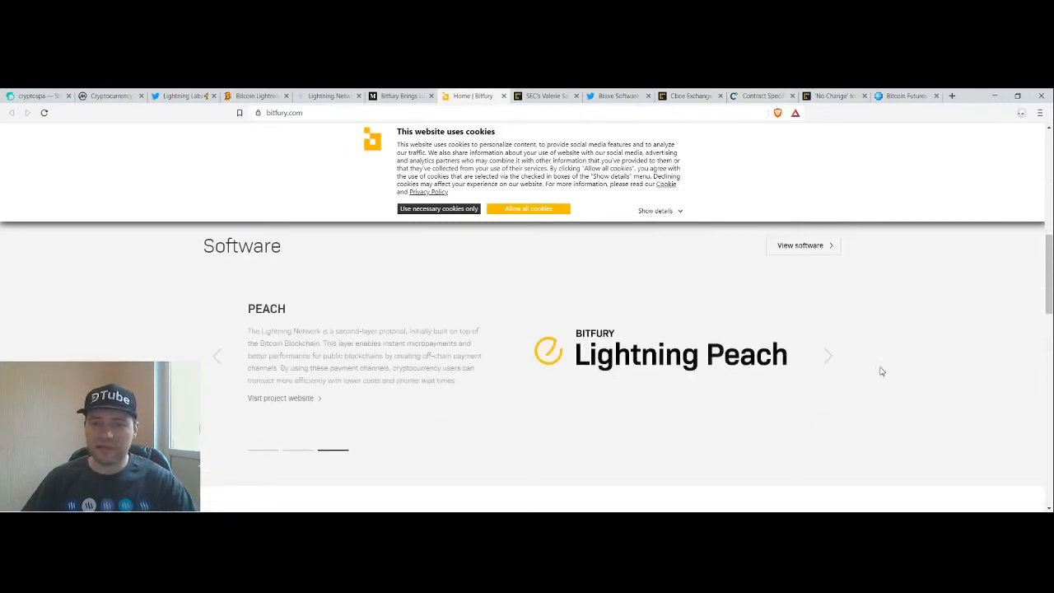
{"action": "scroll", "scroll_direction": "down", "scroll_amount": 3}
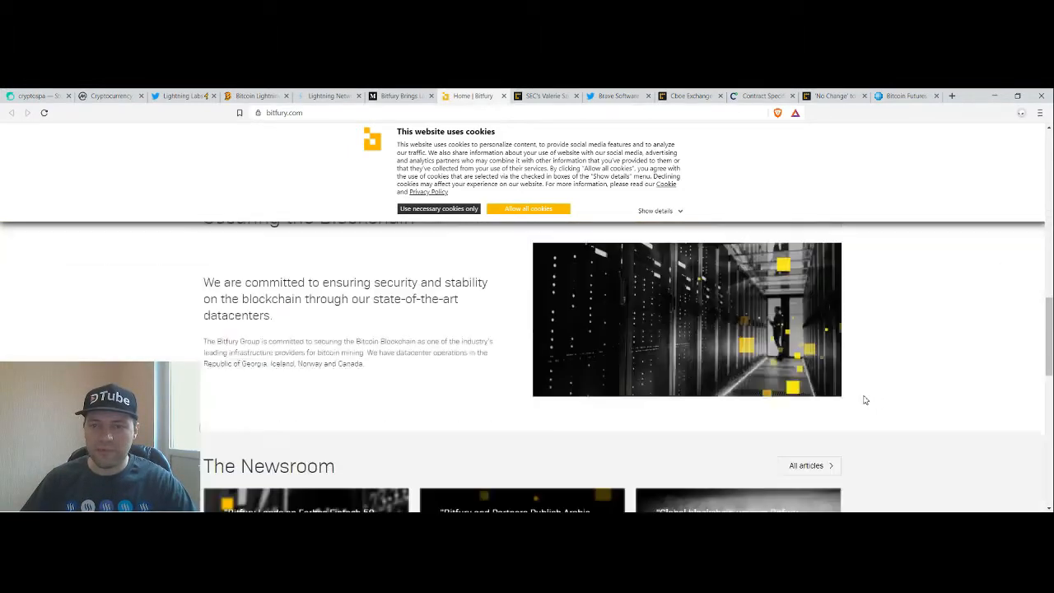
{"action": "scroll", "scroll_direction": "down", "scroll_amount": 3}
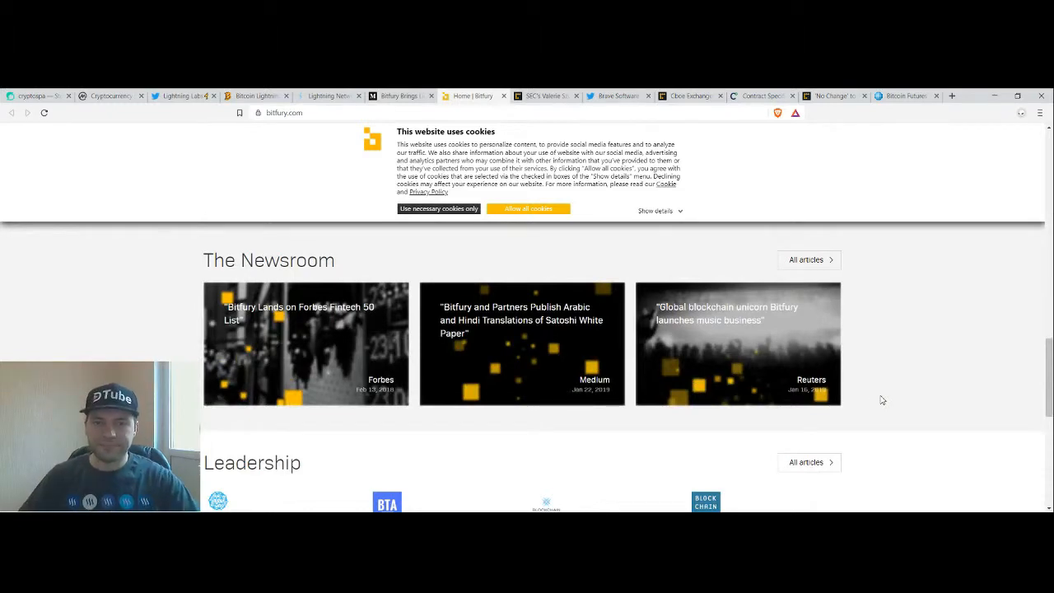
{"action": "scroll", "scroll_direction": "down", "scroll_amount": 3}
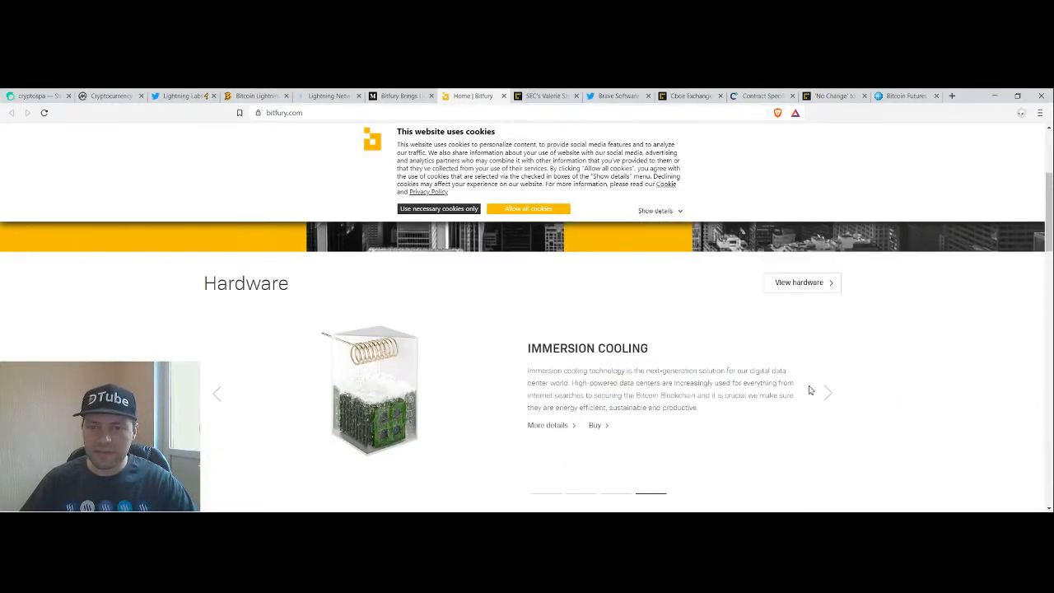
{"action": "mouse_move", "coordinate": [929, 376]}
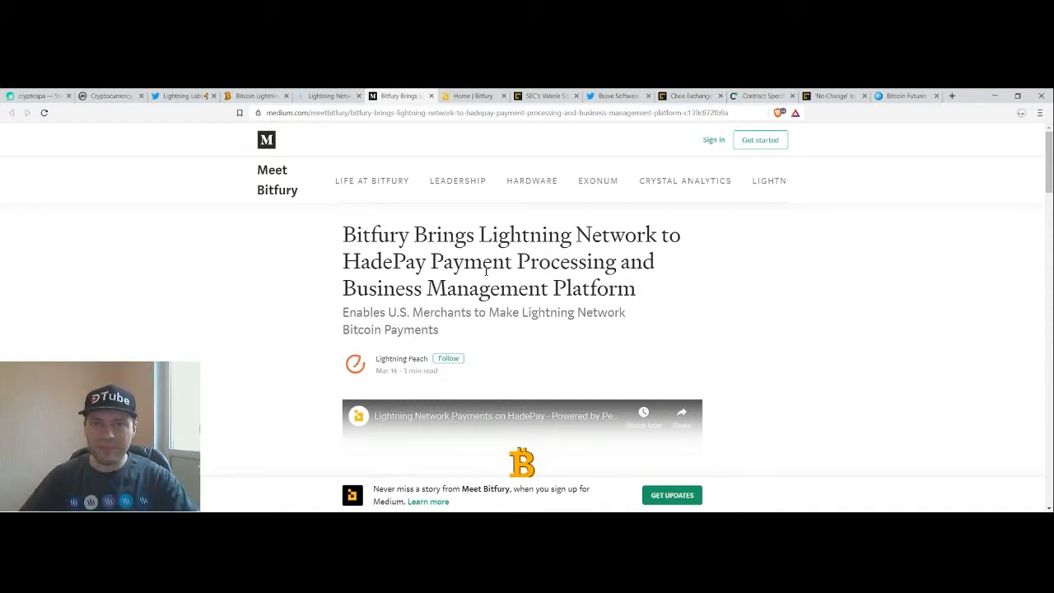
{"action": "mouse_move", "coordinate": [532, 108]}
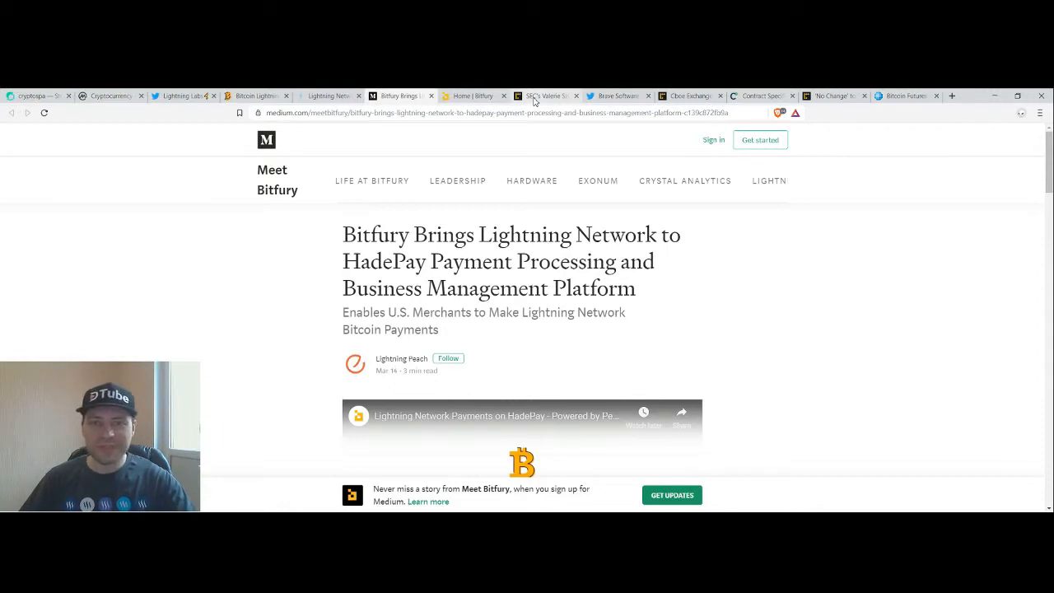
Show the CoinDesk article on SEC's Valerie Szczepanik at SXSW
{"action": "left_click", "coordinate": [545, 96]}
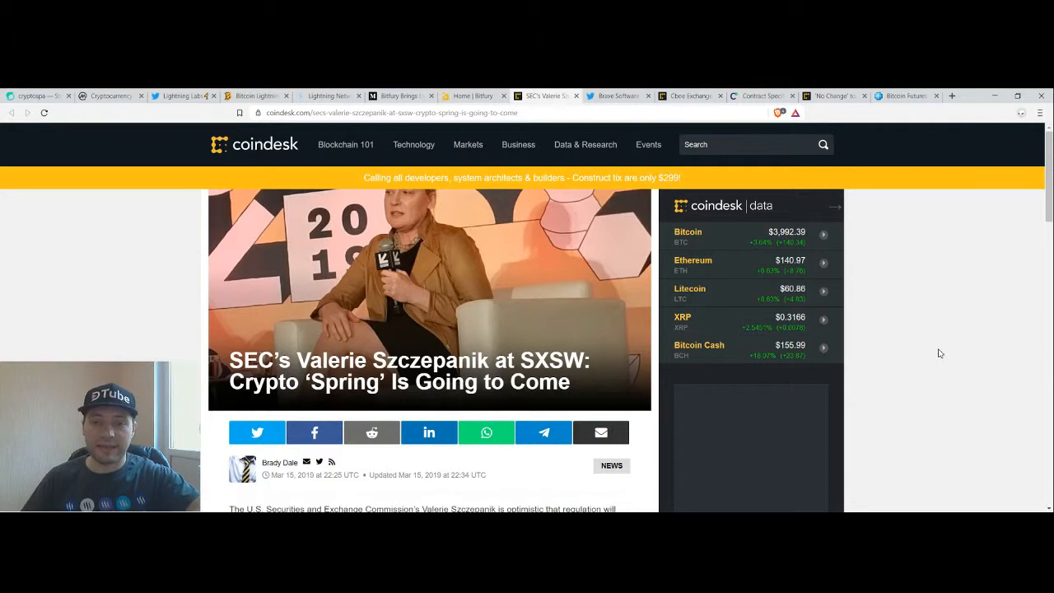
{"action": "mouse_move", "coordinate": [926, 352]}
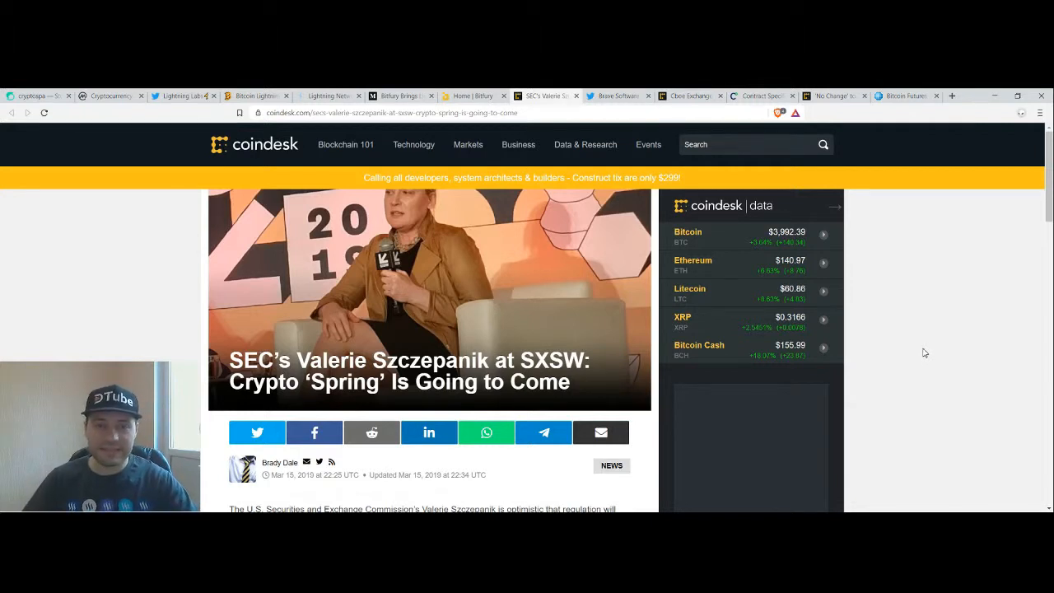
Read the CoinDesk SEC article through its stablecoin and penalties sections, then return to Lightning Labs Twitter
{"action": "scroll", "scroll_direction": "down", "scroll_amount": 3}
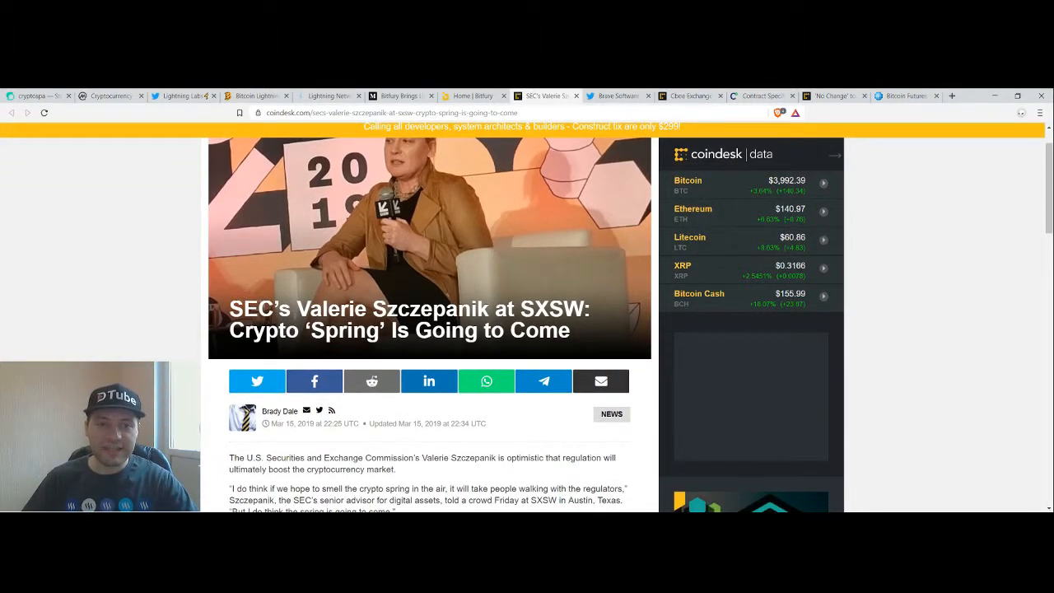
{"action": "scroll", "scroll_direction": "down", "scroll_amount": 3}
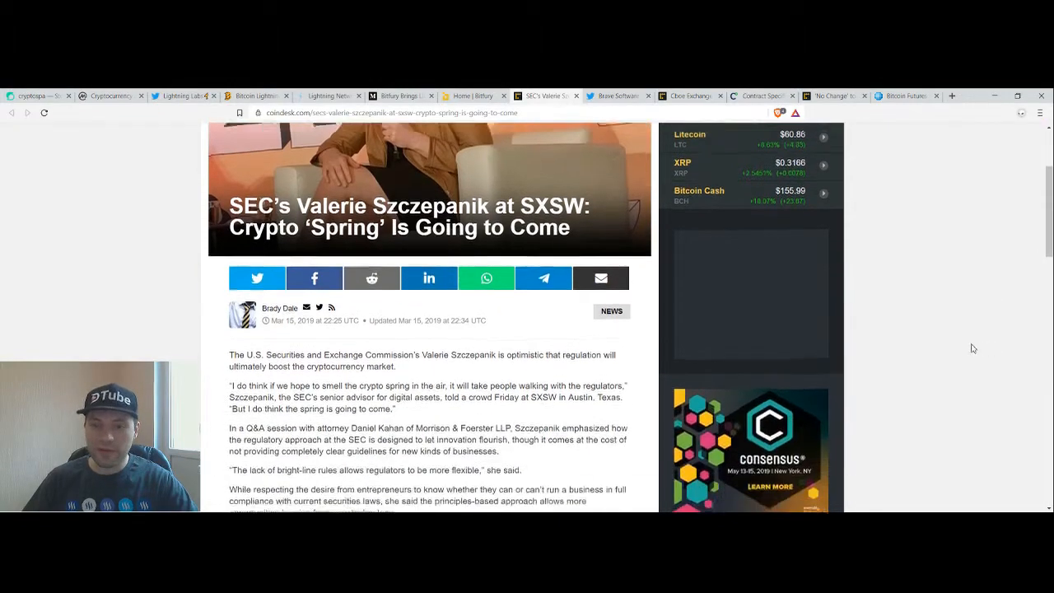
{"action": "scroll", "scroll_direction": "down", "scroll_amount": 3}
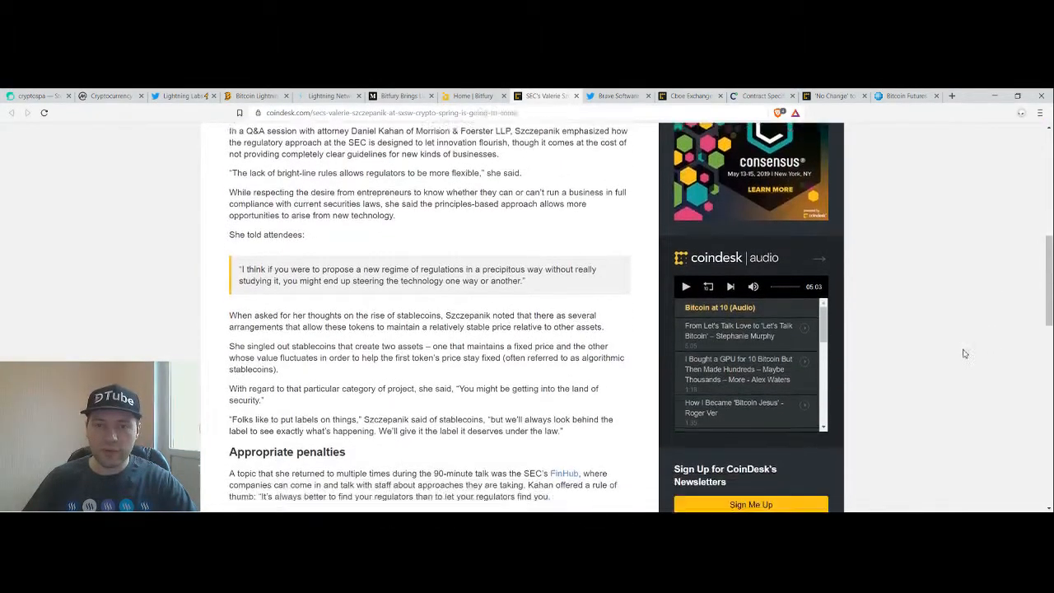
{"action": "scroll", "scroll_direction": "down", "scroll_amount": 3}
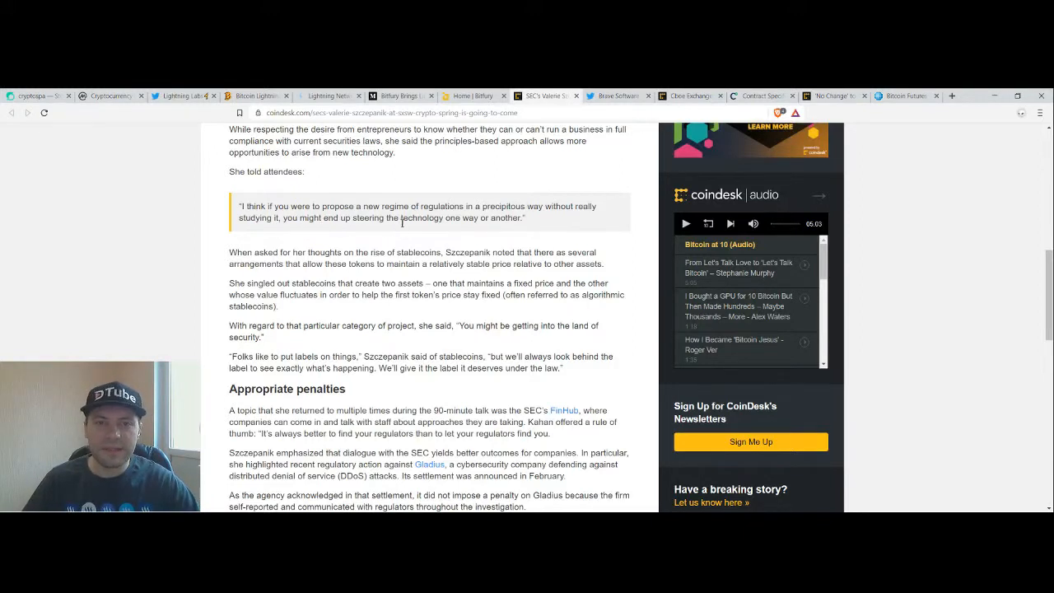
{"action": "mouse_move", "coordinate": [521, 316]}
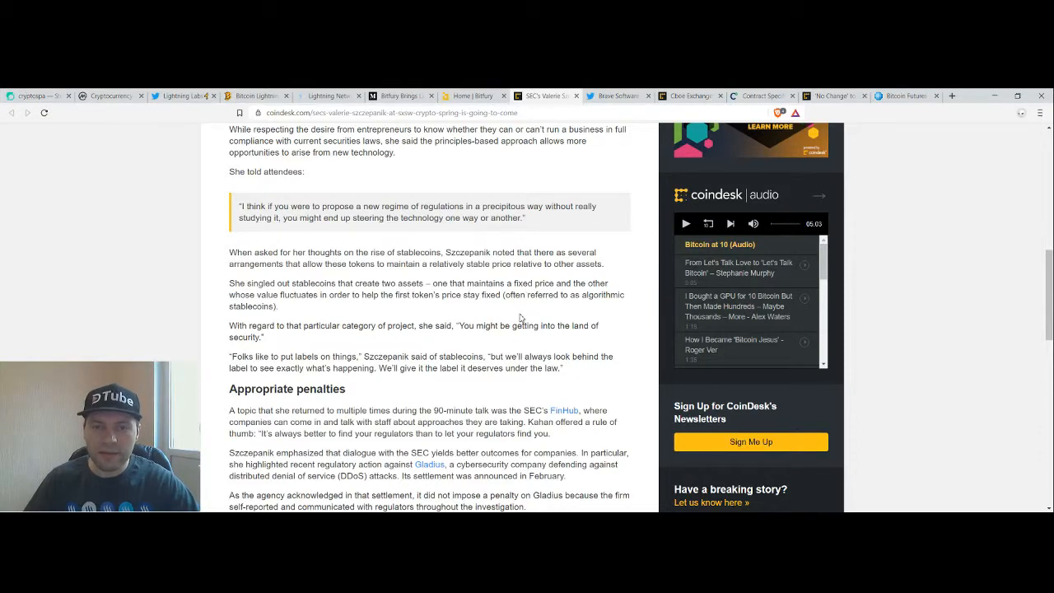
{"action": "scroll", "scroll_direction": "up", "scroll_amount": 3}
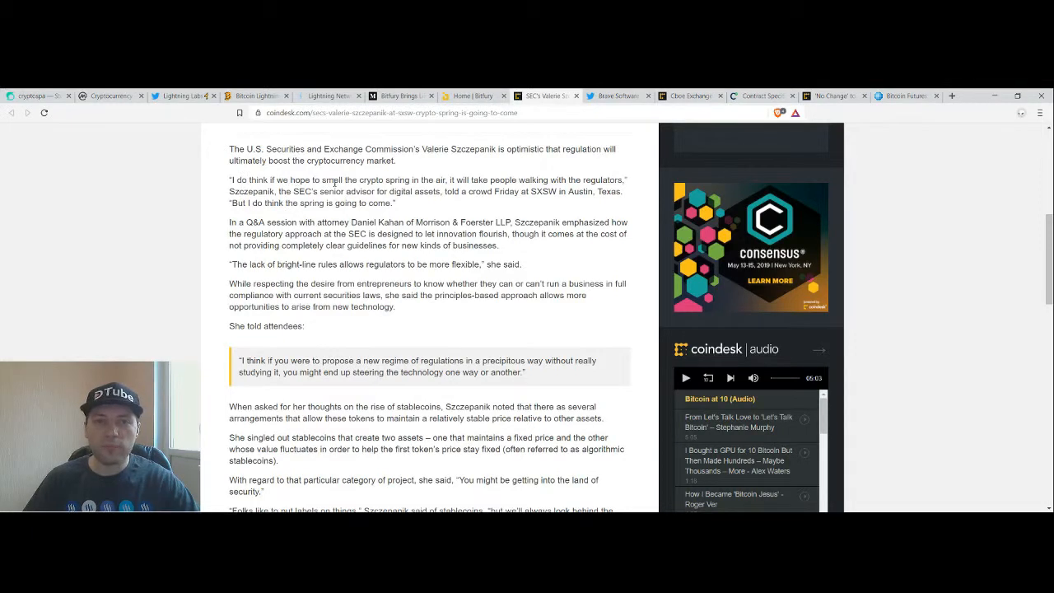
{"action": "mouse_move", "coordinate": [471, 206]}
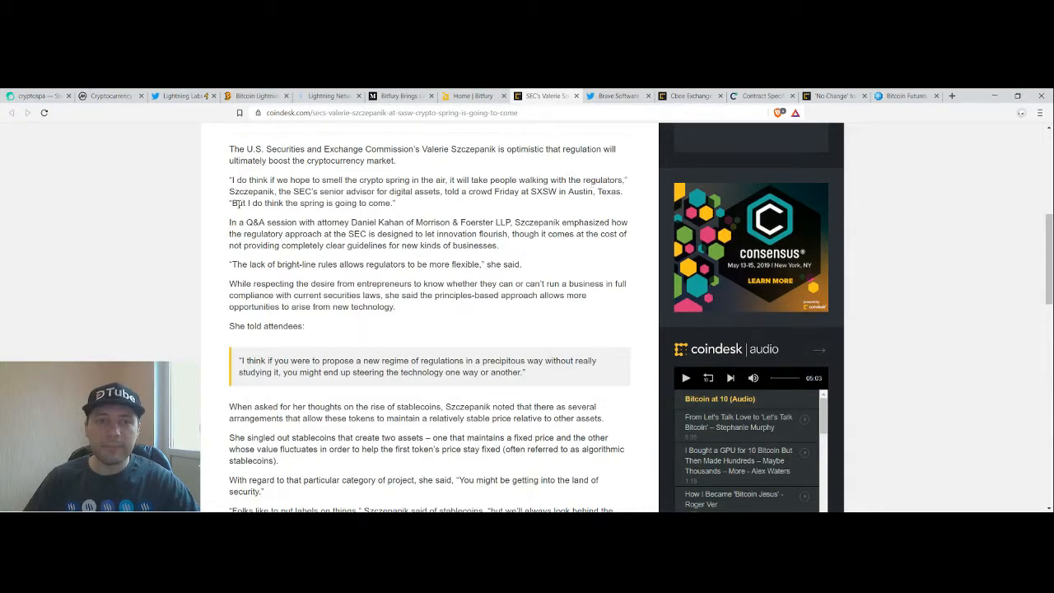
{"action": "mouse_move", "coordinate": [448, 227]}
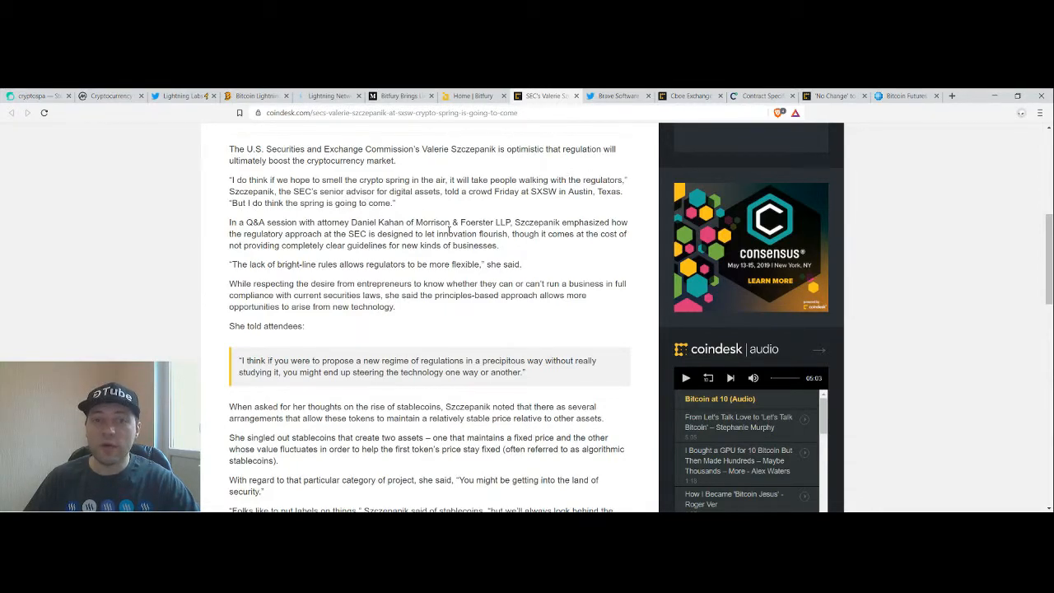
{"action": "scroll", "scroll_direction": "up", "scroll_amount": 3}
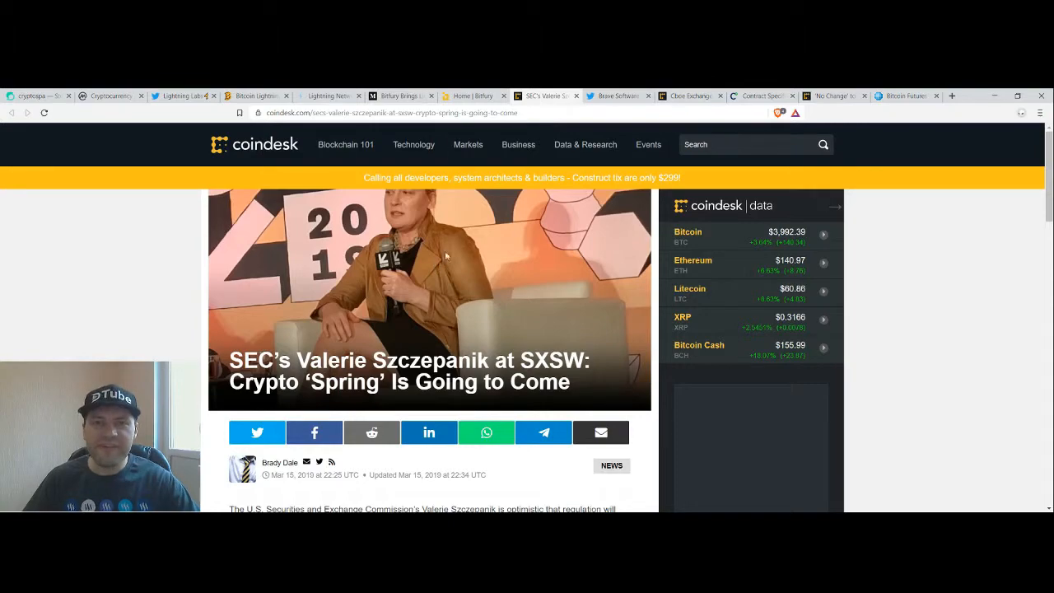
{"action": "left_click", "coordinate": [184, 96]}
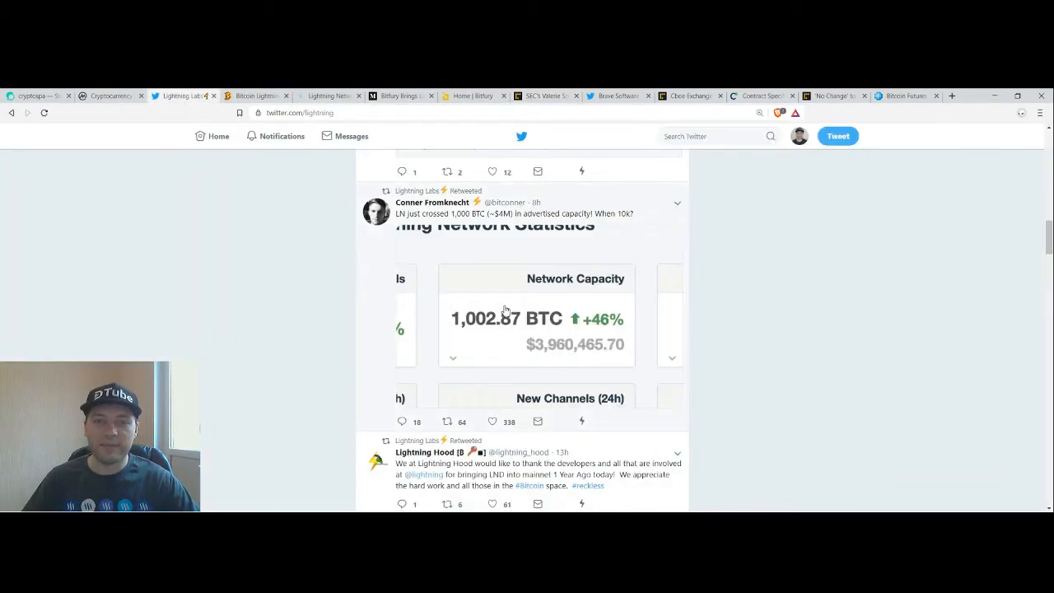
{"action": "mouse_move", "coordinate": [349, 259]}
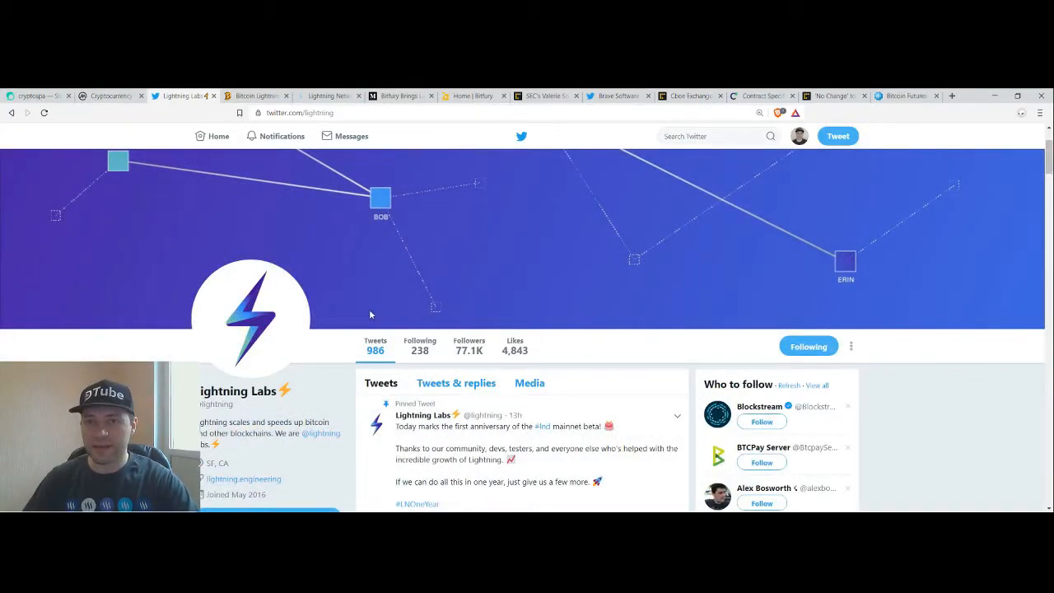
{"action": "mouse_move", "coordinate": [379, 310]}
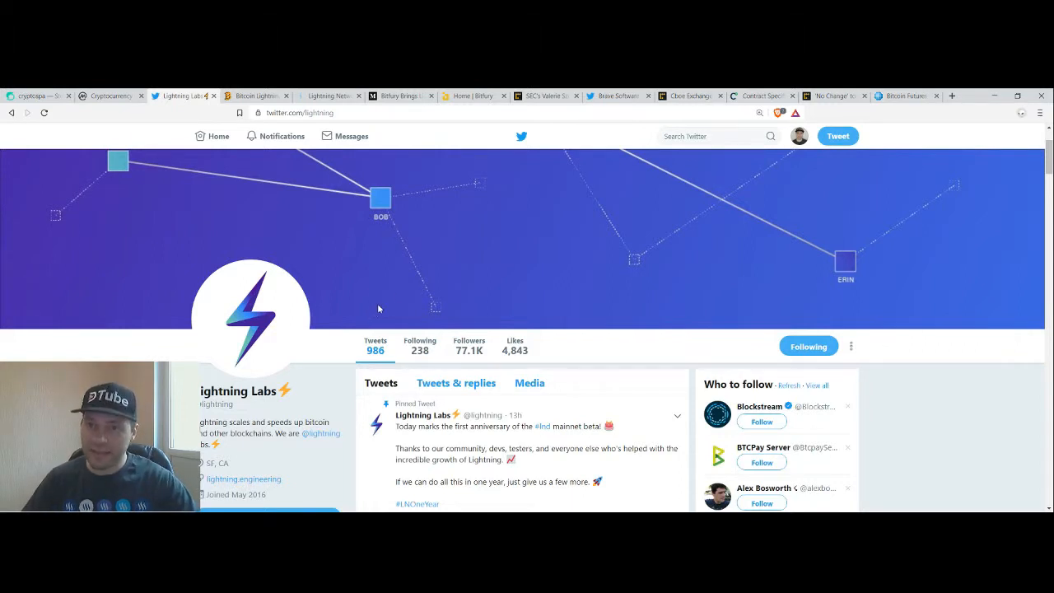
{"action": "mouse_move", "coordinate": [611, 155]}
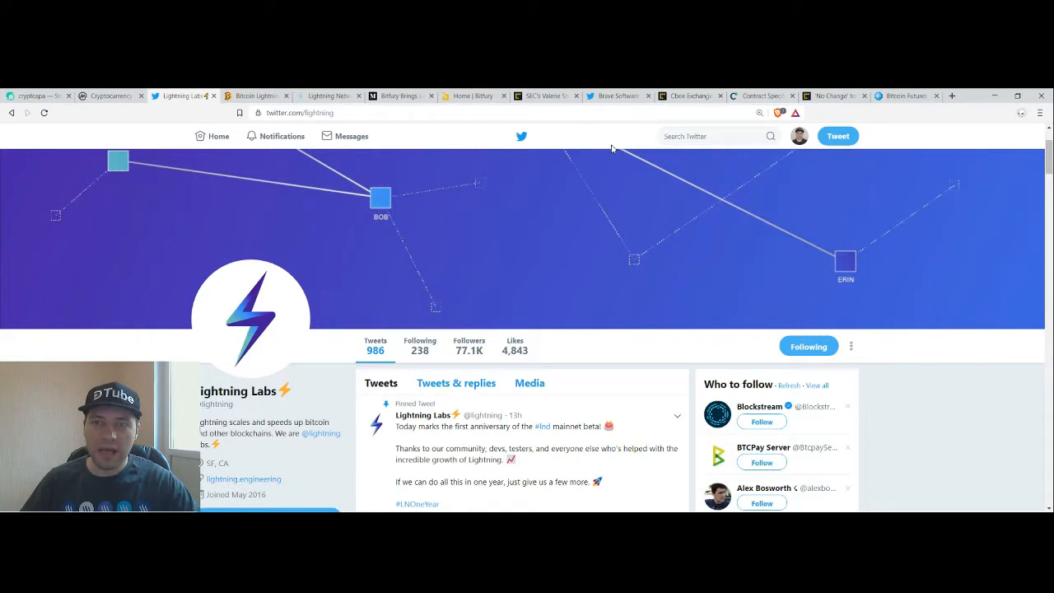
Show the Brave Software Twitter profile with its pinned Brave browser tweet
{"action": "left_click", "coordinate": [613, 96]}
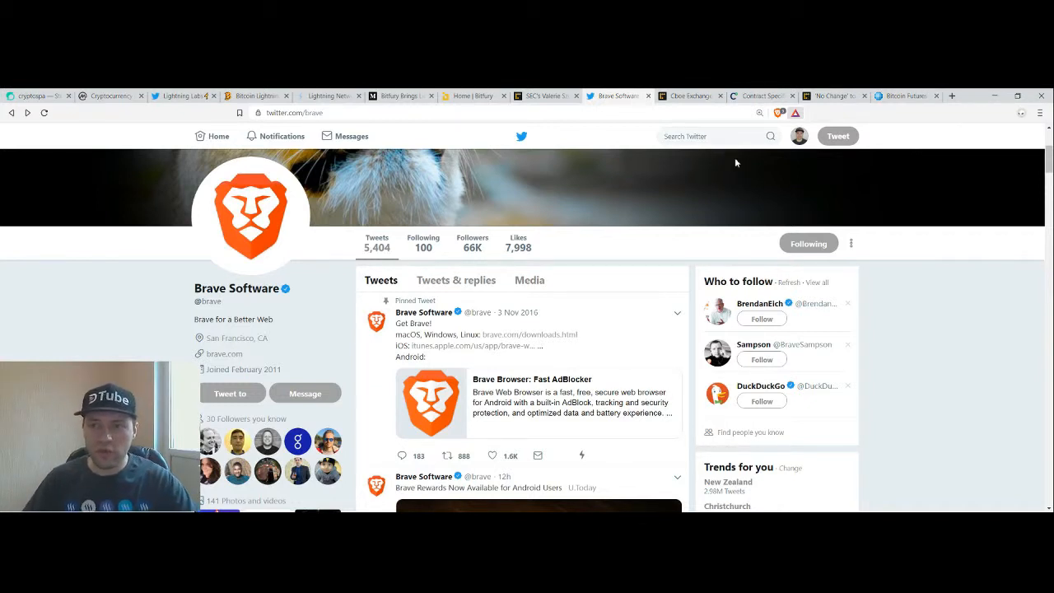
{"action": "mouse_move", "coordinate": [742, 163]}
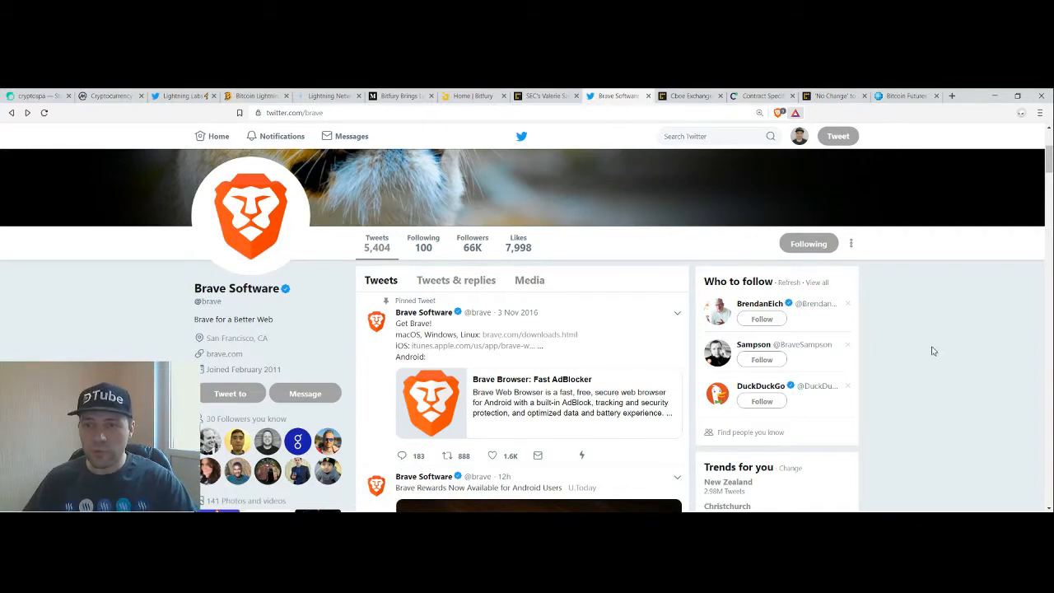
Read Brave Software's feed past the Brave Rewards for Android tweet to the Sampson retweet
{"action": "scroll", "scroll_direction": "down", "scroll_amount": 3}
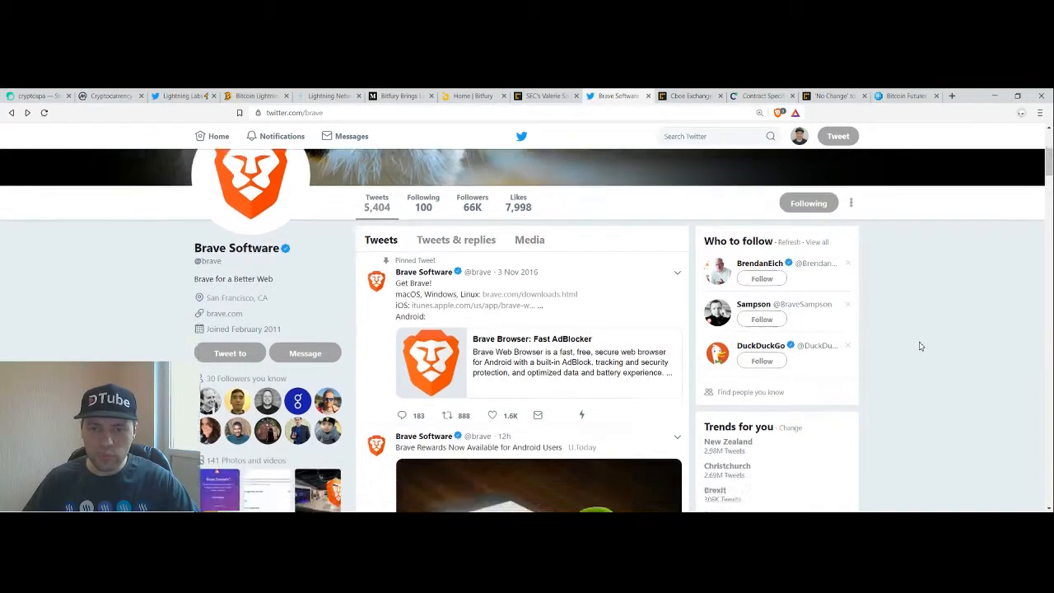
{"action": "scroll", "scroll_direction": "down", "scroll_amount": 3}
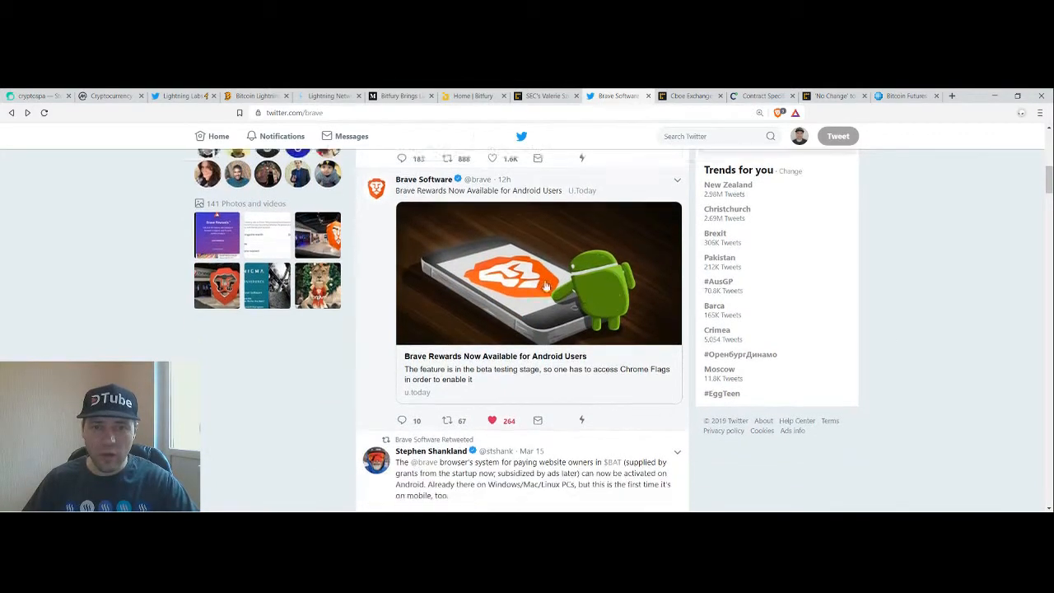
{"action": "scroll", "scroll_direction": "down", "scroll_amount": 3}
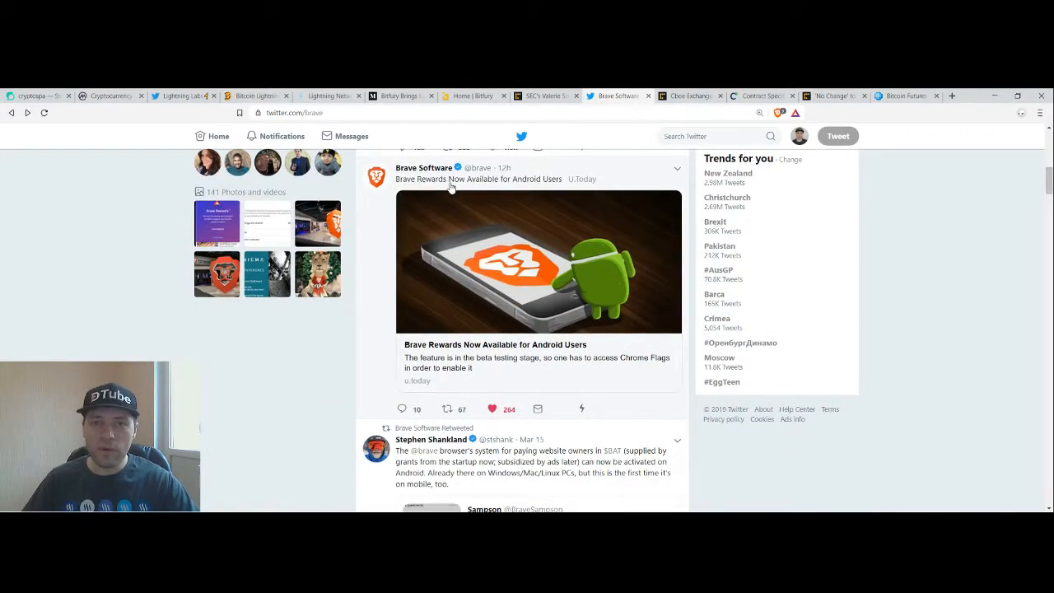
{"action": "mouse_move", "coordinate": [564, 264]}
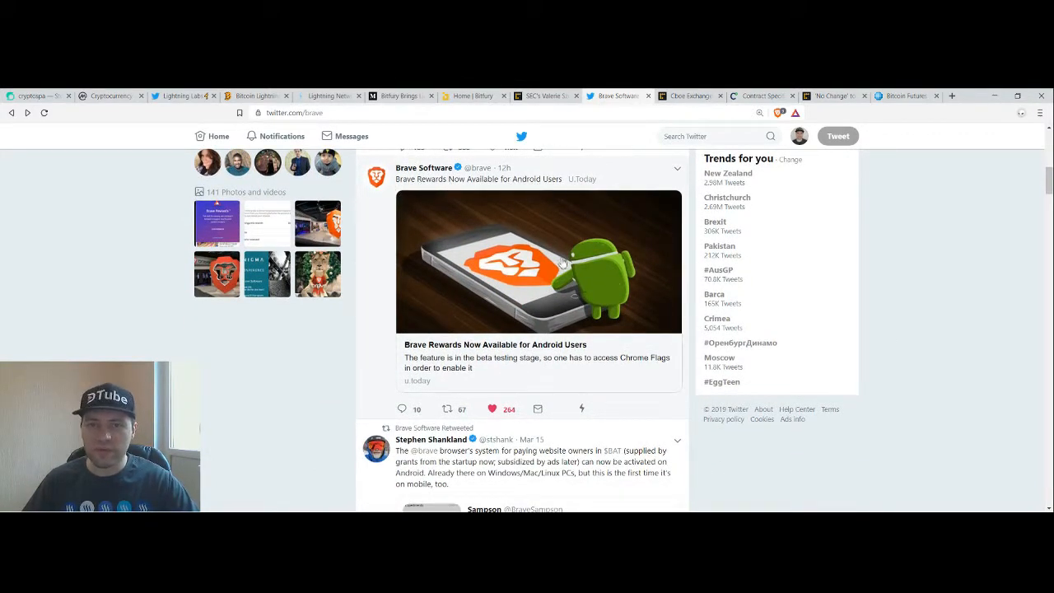
{"action": "mouse_move", "coordinate": [589, 267]}
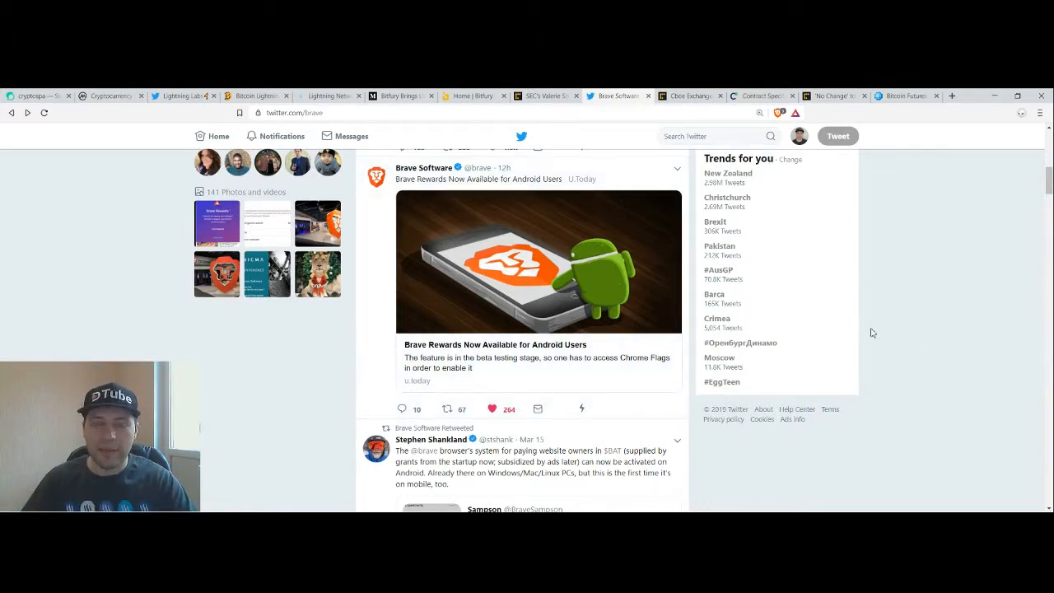
{"action": "scroll", "scroll_direction": "down", "scroll_amount": 3}
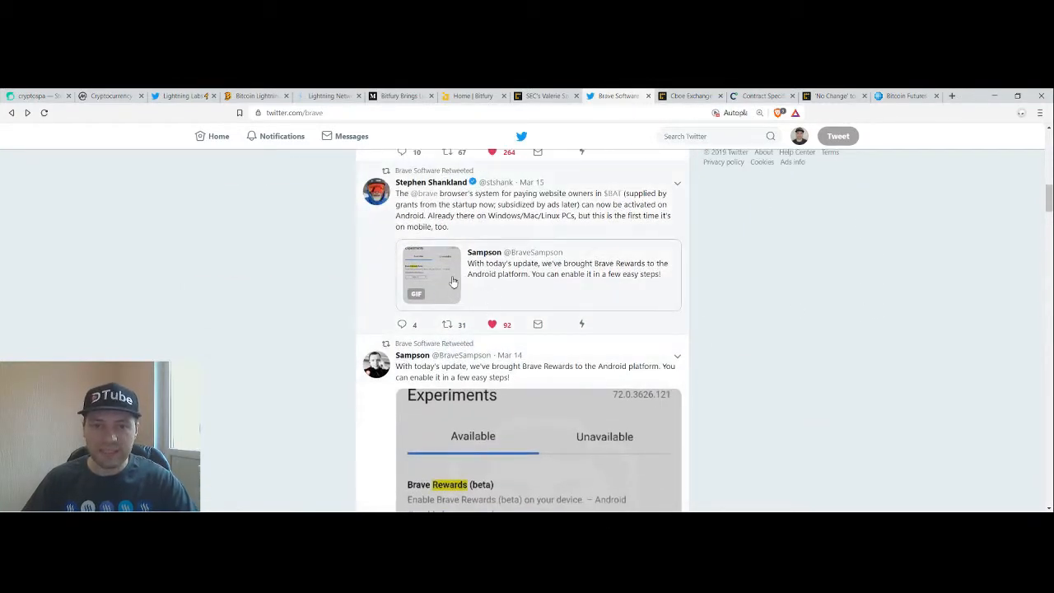
{"action": "left_click", "coordinate": [432, 277]}
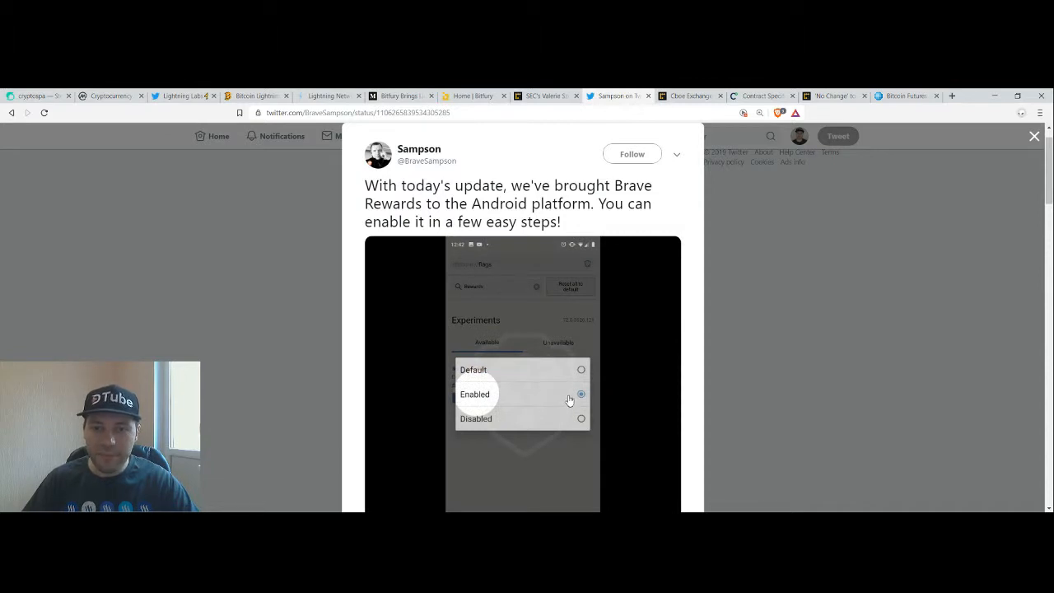
{"action": "left_click", "coordinate": [580, 393]}
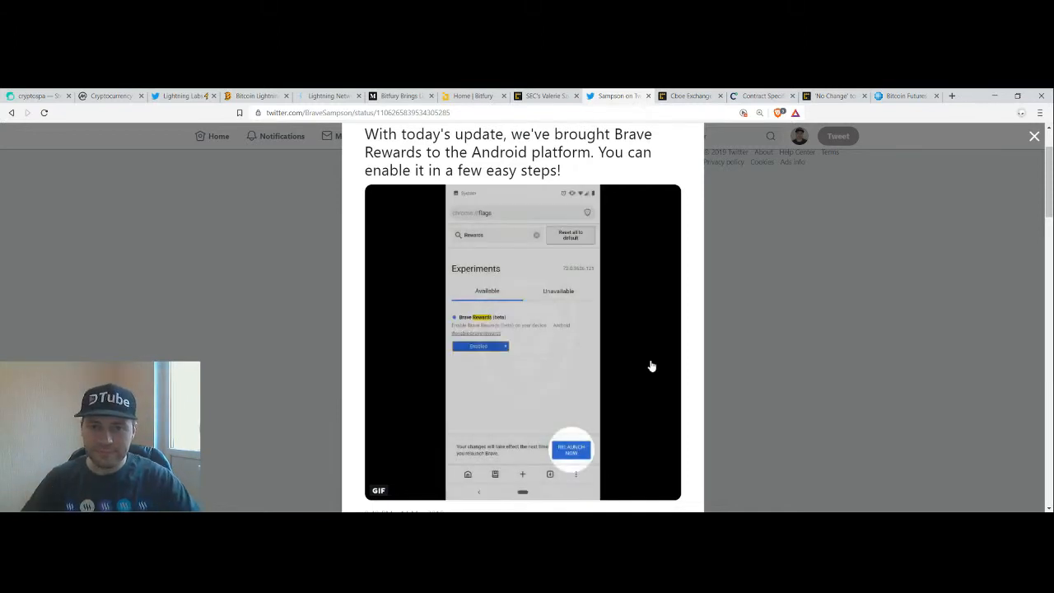
{"action": "mouse_move", "coordinate": [501, 243]}
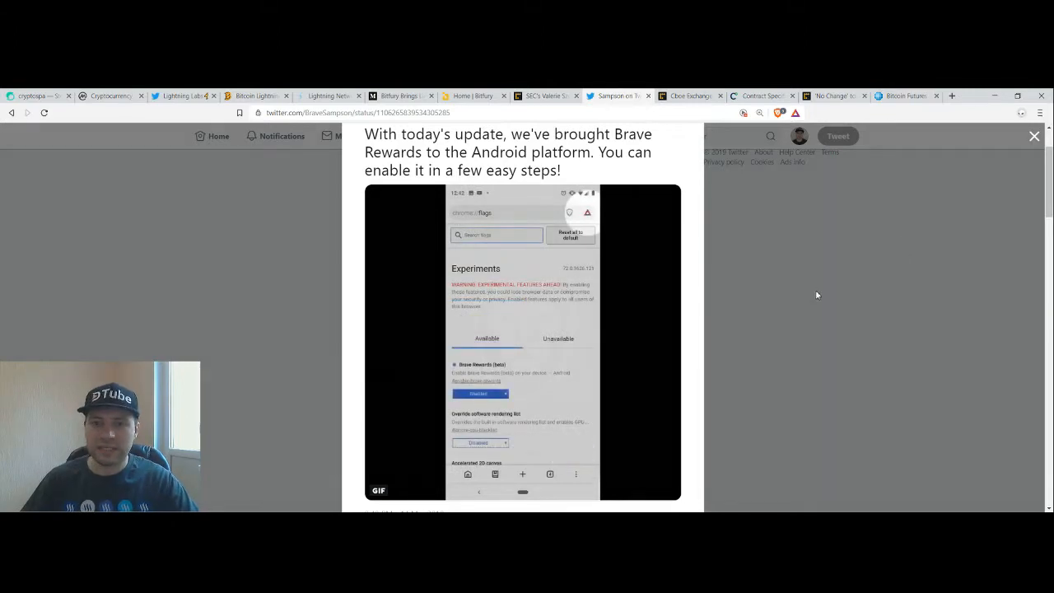
{"action": "left_click", "coordinate": [1035, 135]}
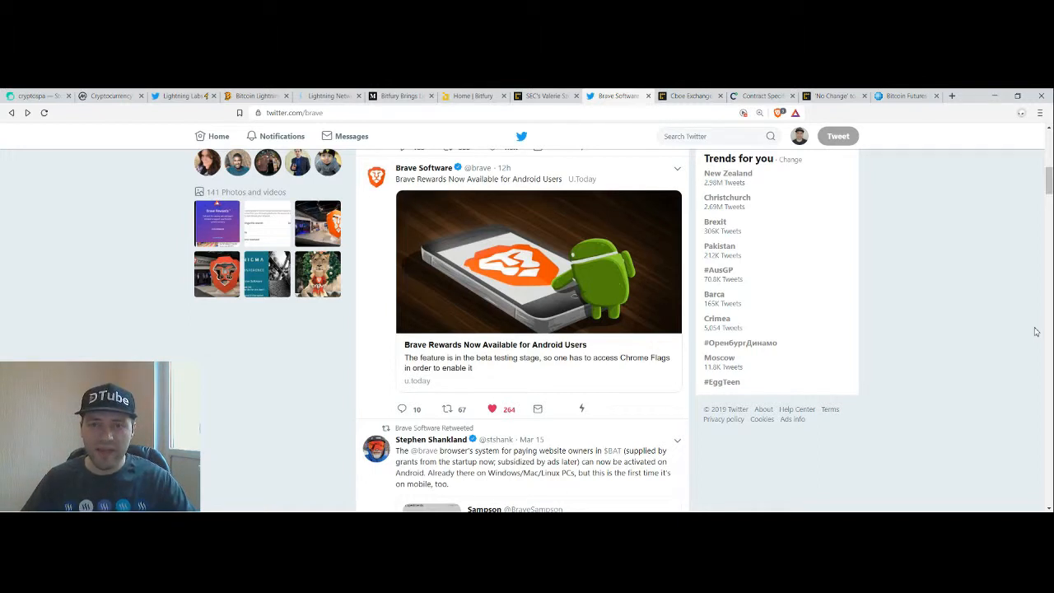
{"action": "mouse_move", "coordinate": [626, 297]}
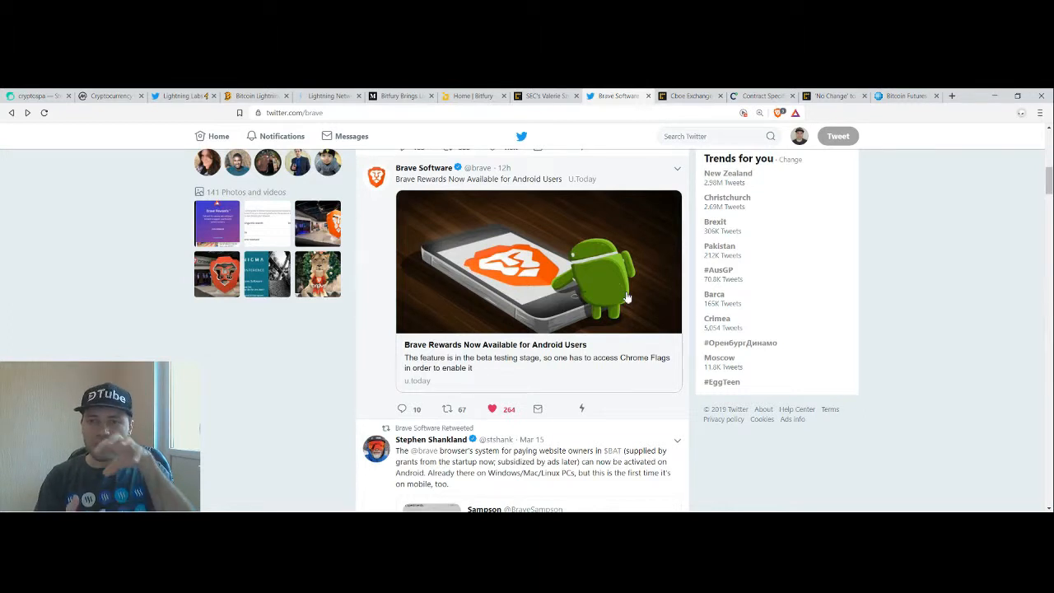
{"action": "mouse_move", "coordinate": [1036, 404]}
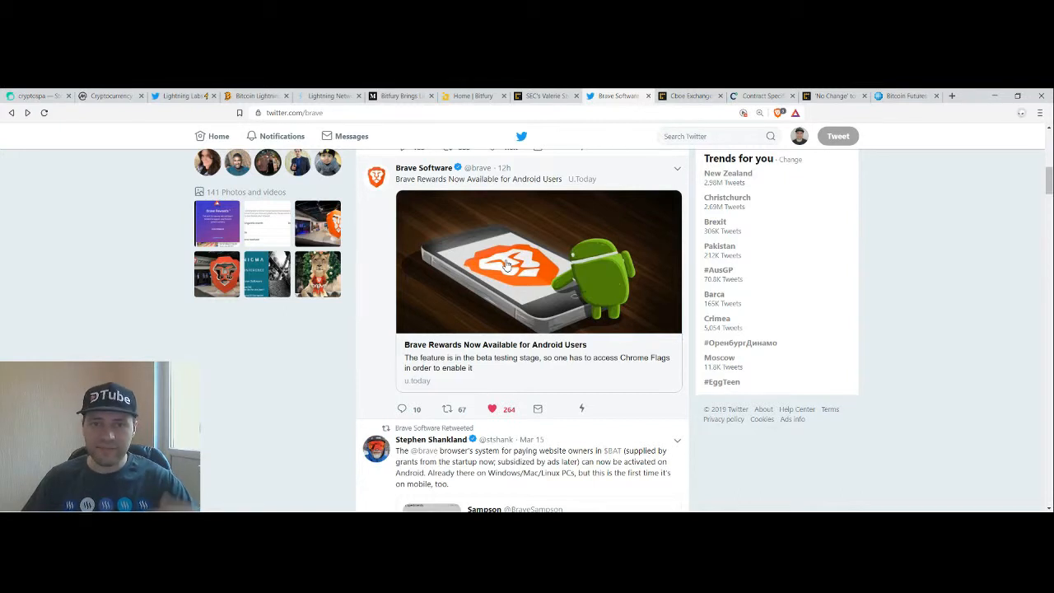
{"action": "mouse_move", "coordinate": [960, 237]}
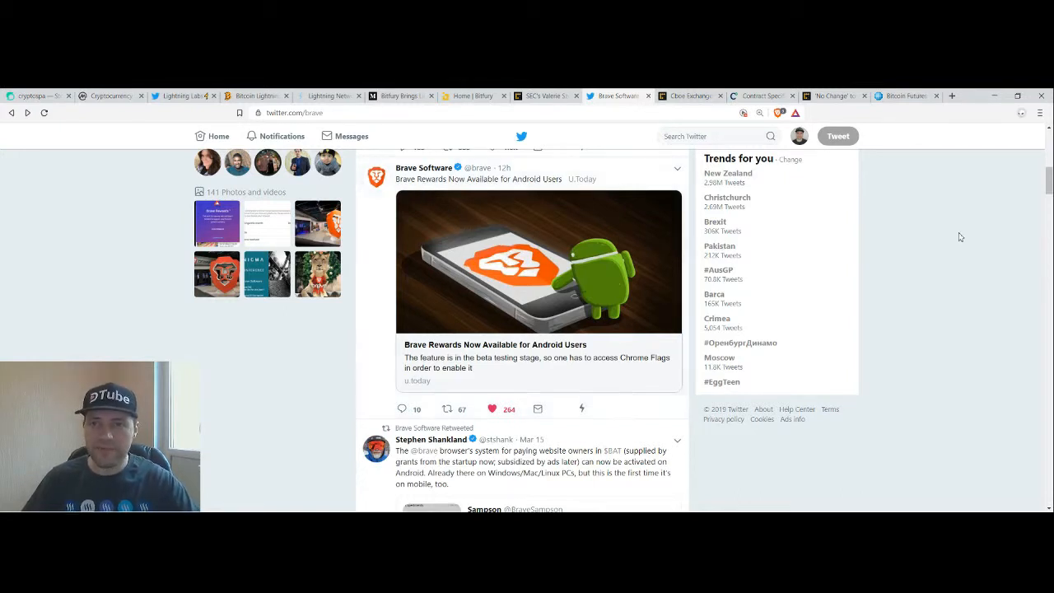
{"action": "mouse_move", "coordinate": [969, 293]}
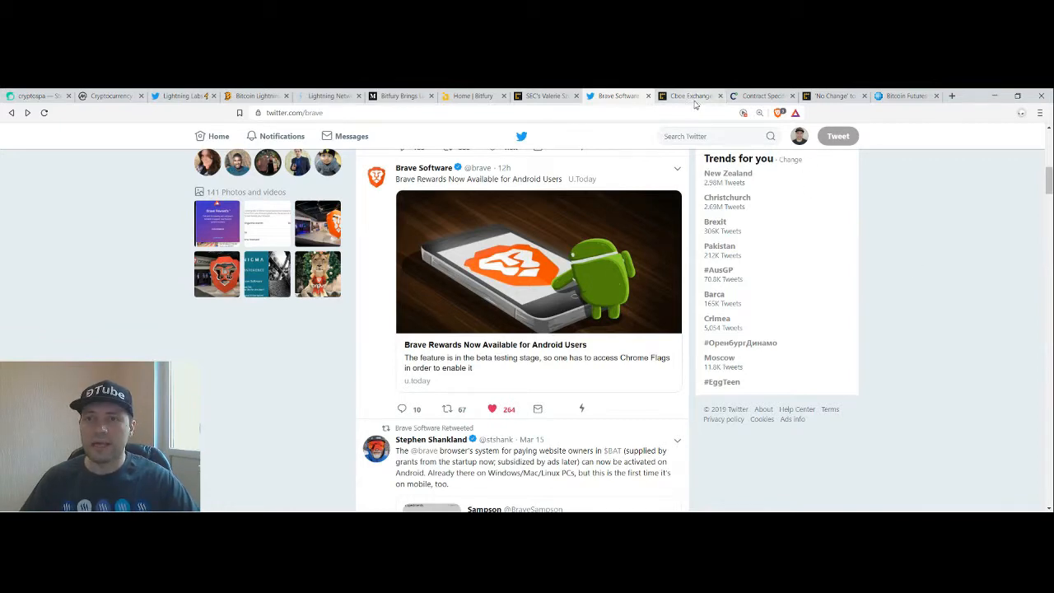
Read the CoinDesk 'Cboe Exchange Puts Brakes on Bitcoin Futures Listing' article through its trading data table
{"action": "left_click", "coordinate": [682, 96]}
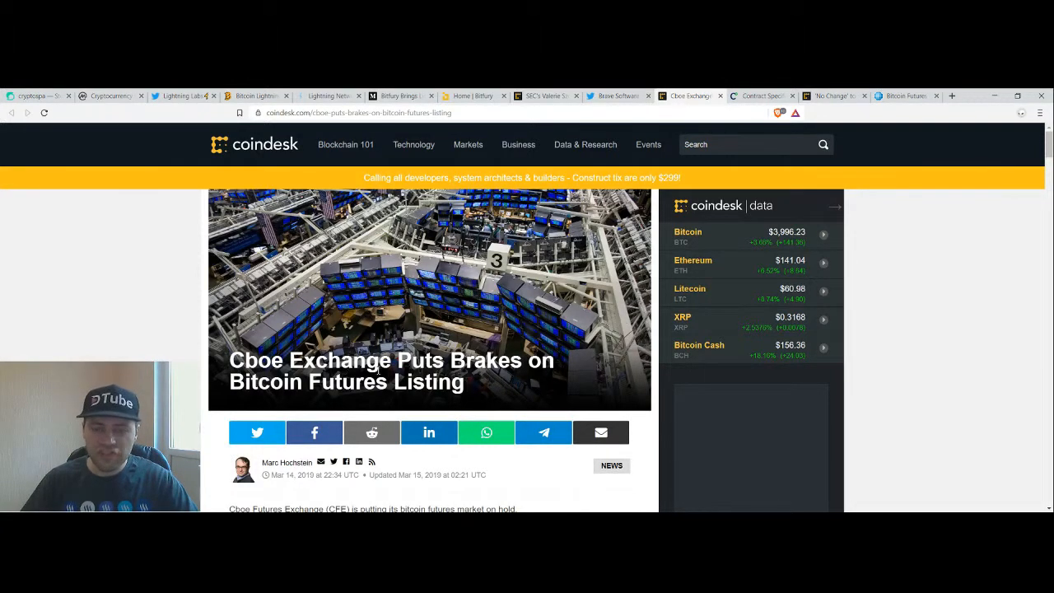
{"action": "scroll", "scroll_direction": "down", "scroll_amount": 3}
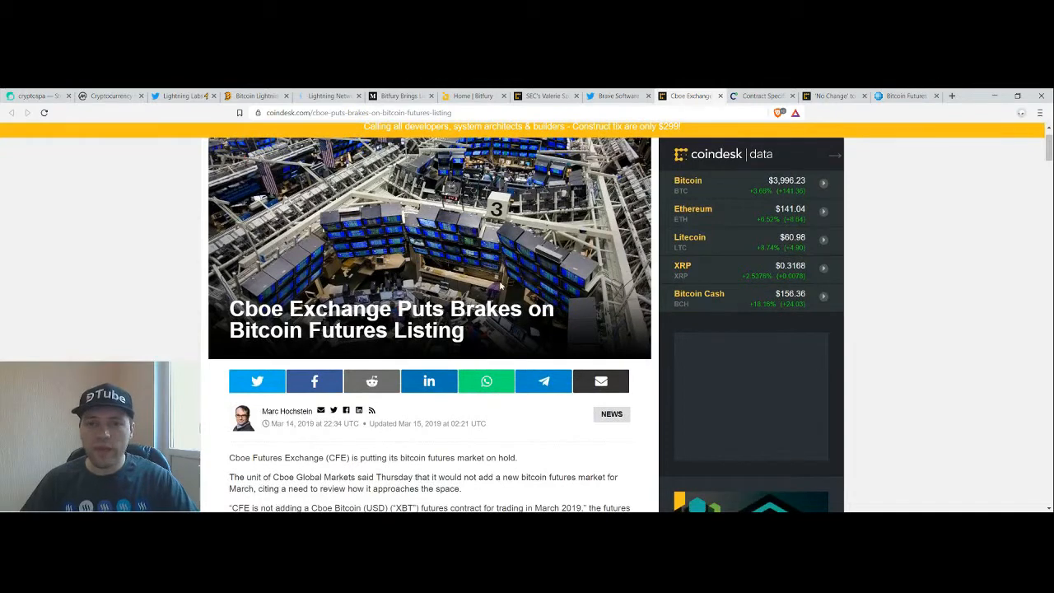
{"action": "scroll", "scroll_direction": "down", "scroll_amount": 3}
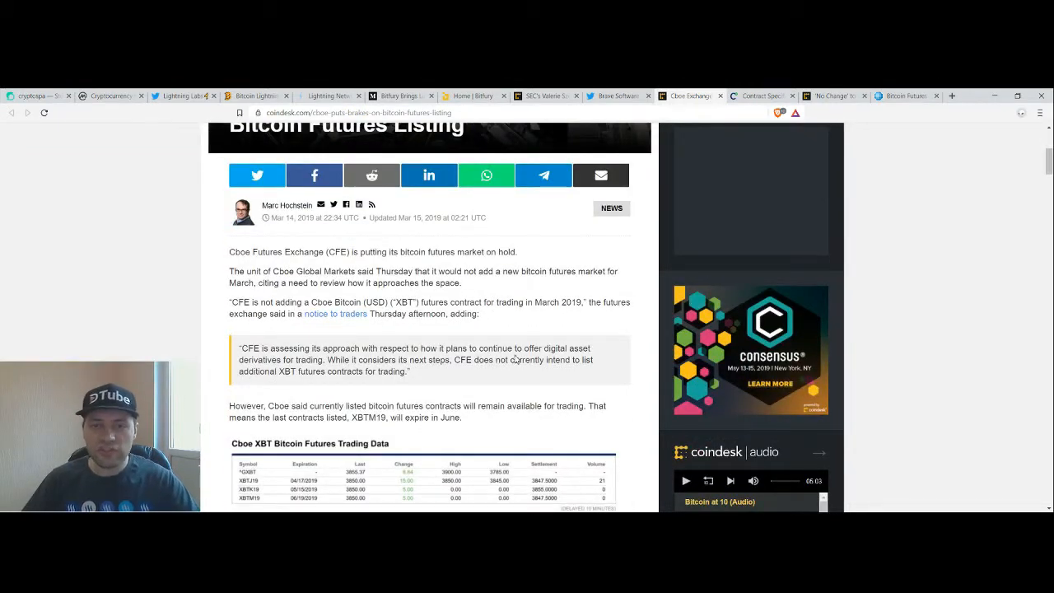
{"action": "scroll", "scroll_direction": "up", "scroll_amount": 3}
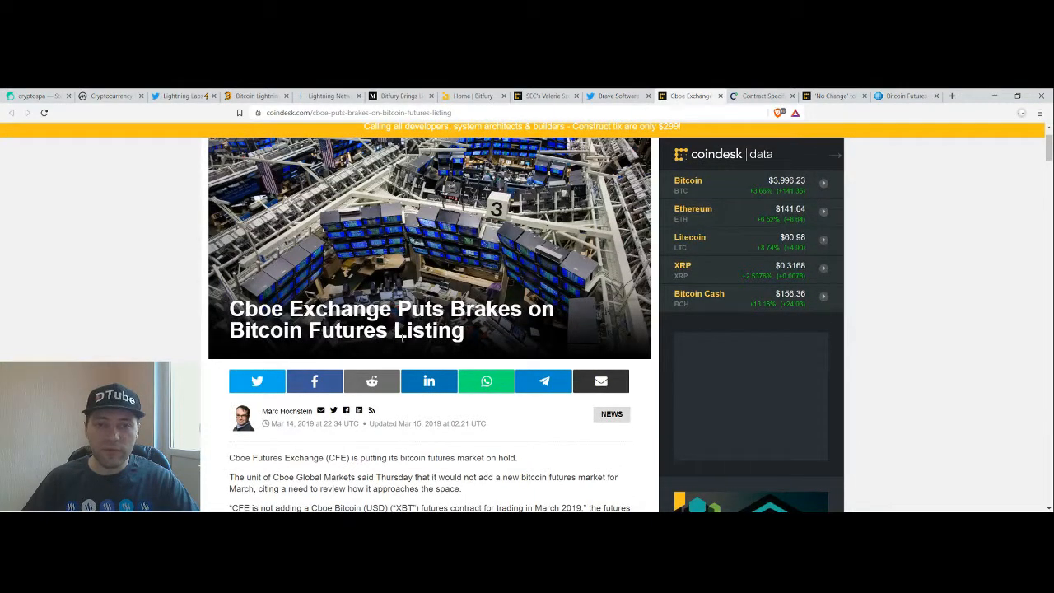
{"action": "scroll", "scroll_direction": "down", "scroll_amount": 3}
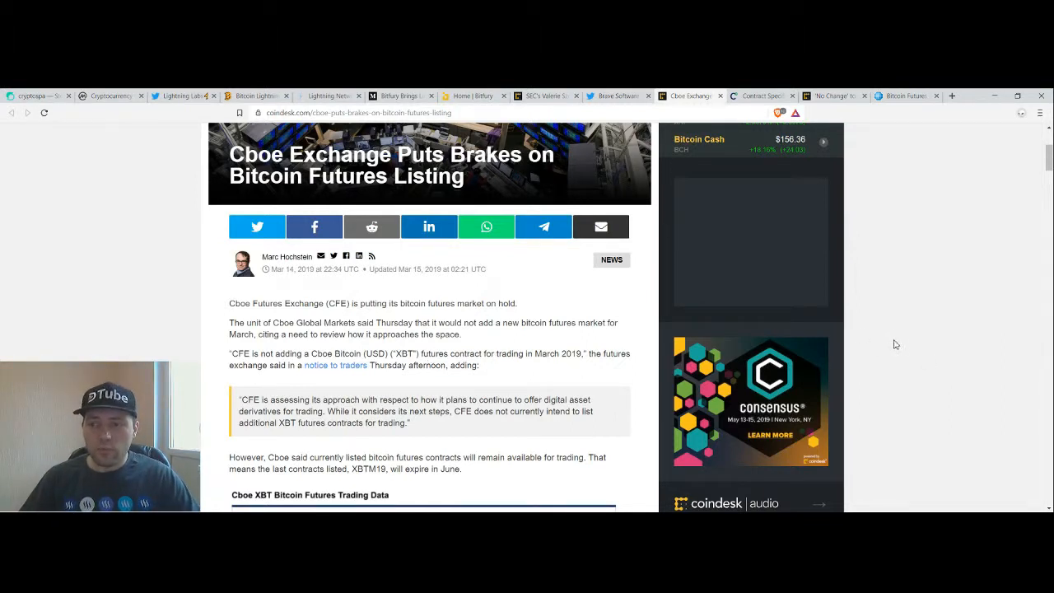
{"action": "mouse_move", "coordinate": [906, 347]}
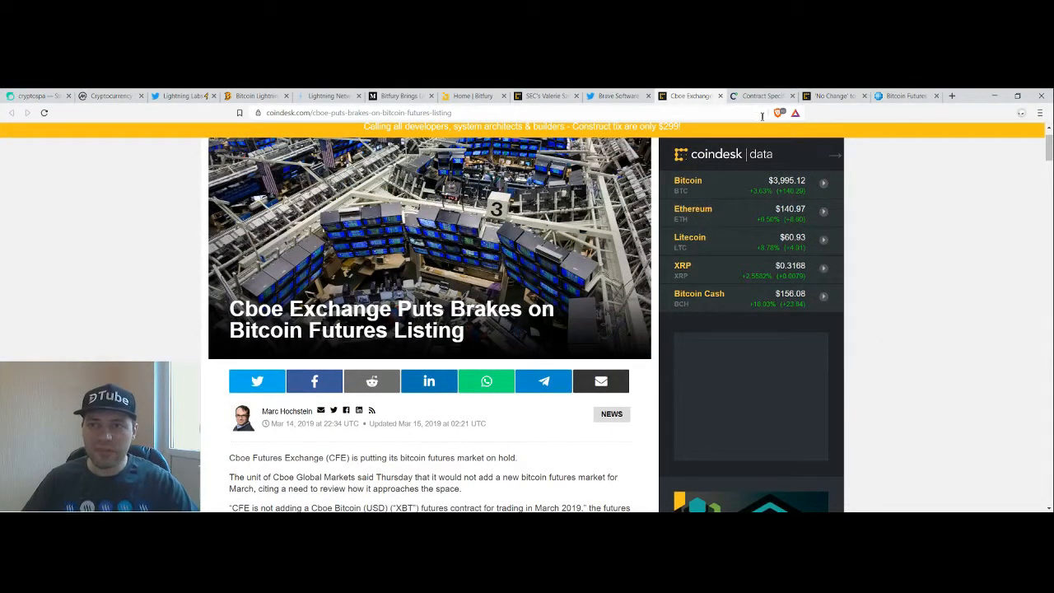
{"action": "left_click", "coordinate": [761, 95]}
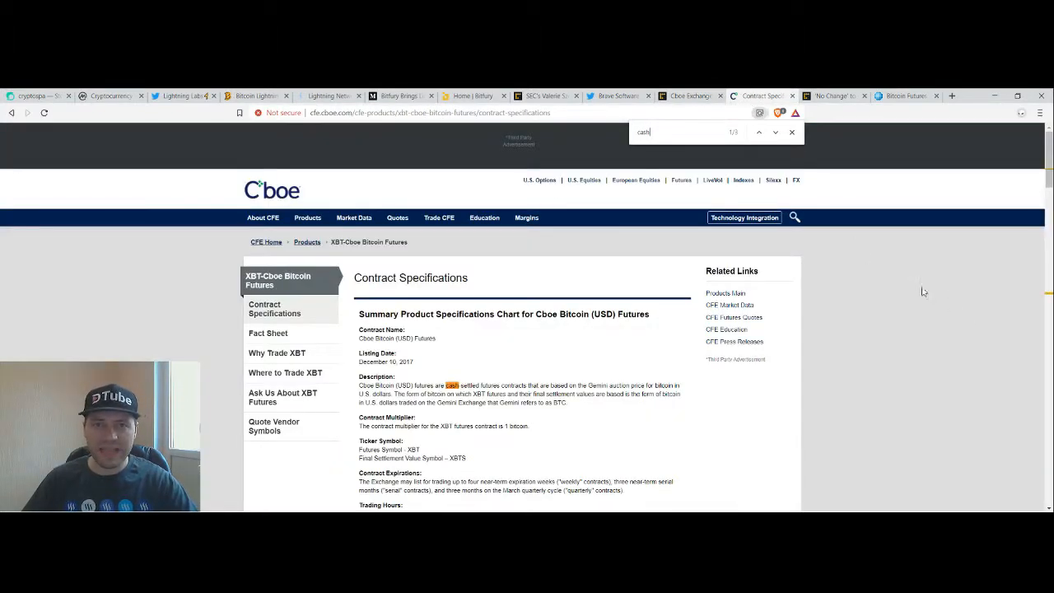
{"action": "left_click", "coordinate": [790, 132]}
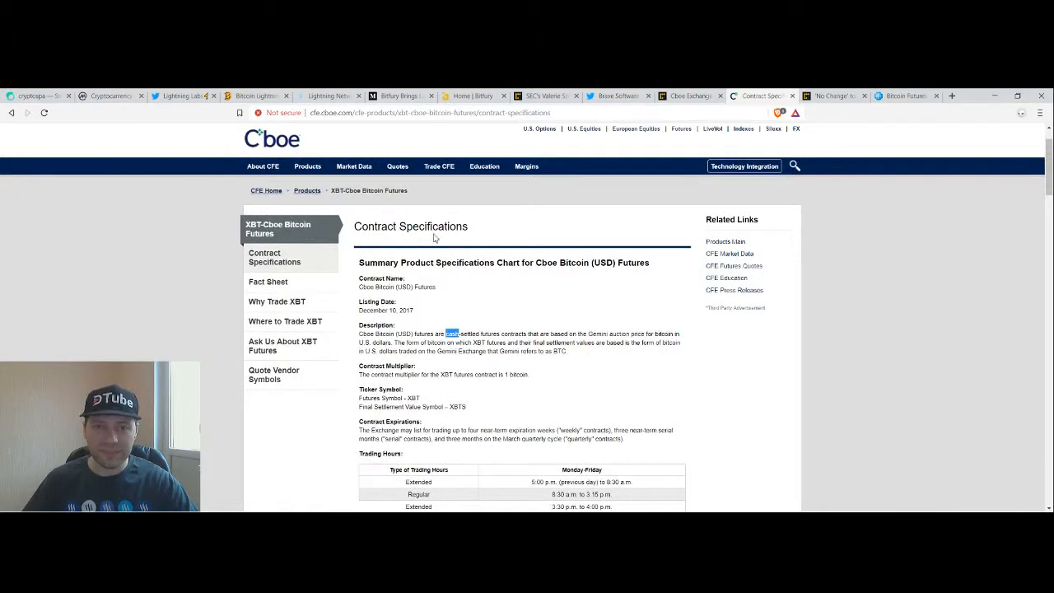
{"action": "mouse_move", "coordinate": [543, 340]}
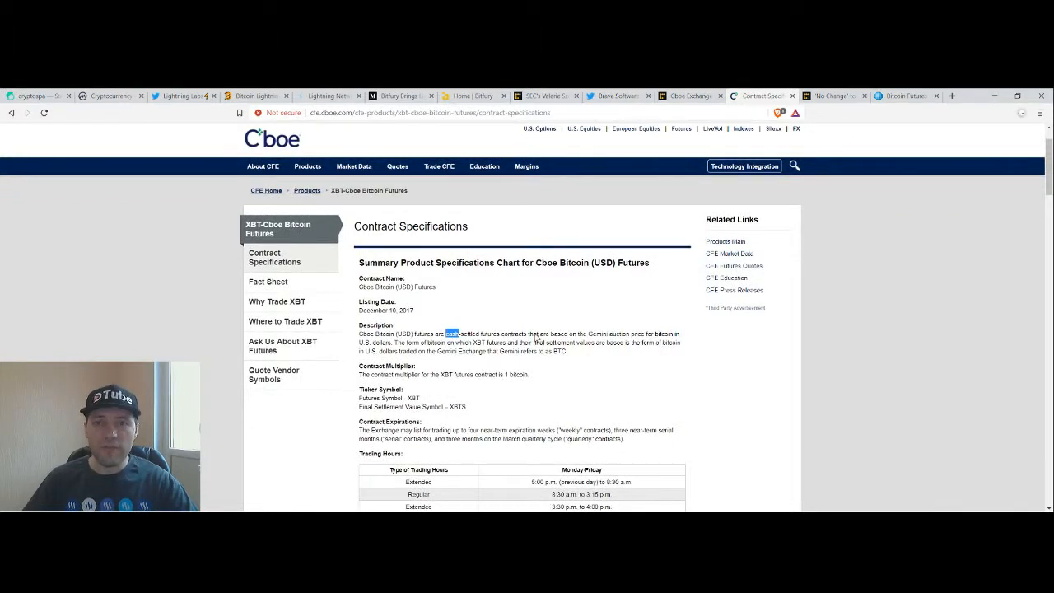
{"action": "scroll", "scroll_direction": "down", "scroll_amount": 3}
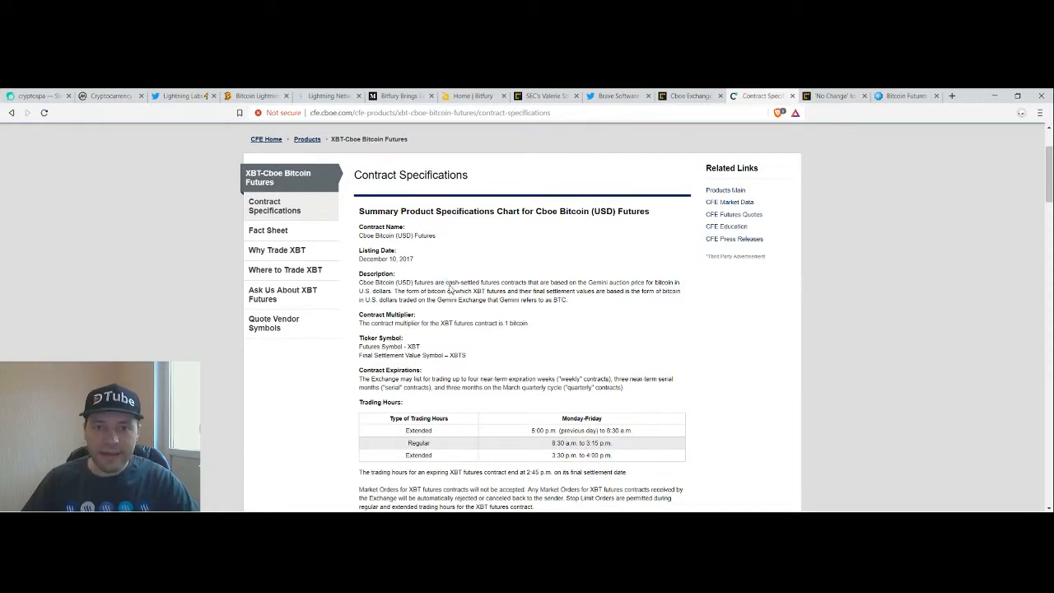
{"action": "double_click", "coordinate": [463, 280]}
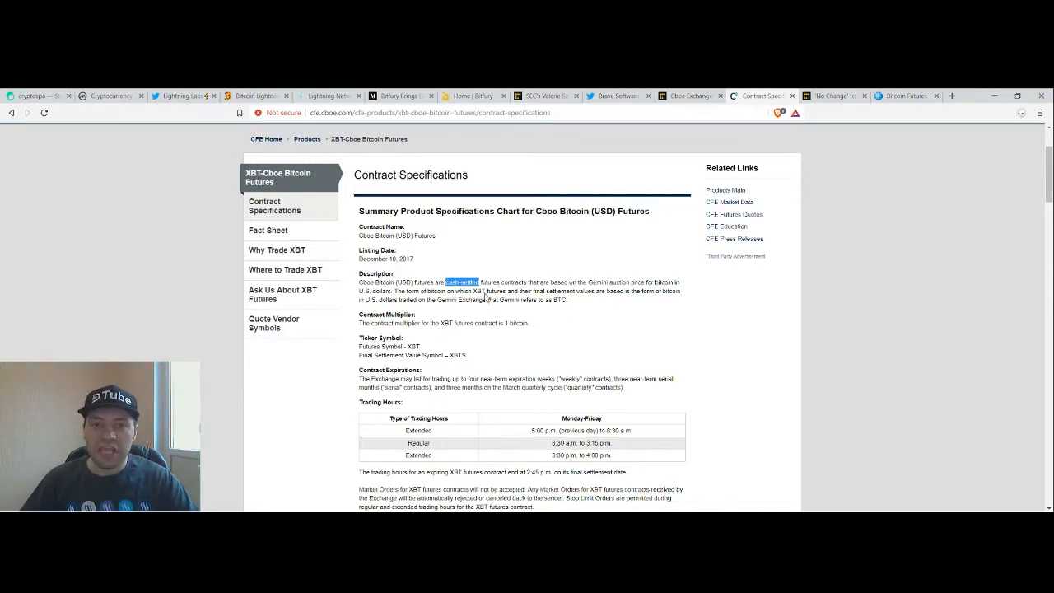
{"action": "mouse_move", "coordinate": [563, 325]}
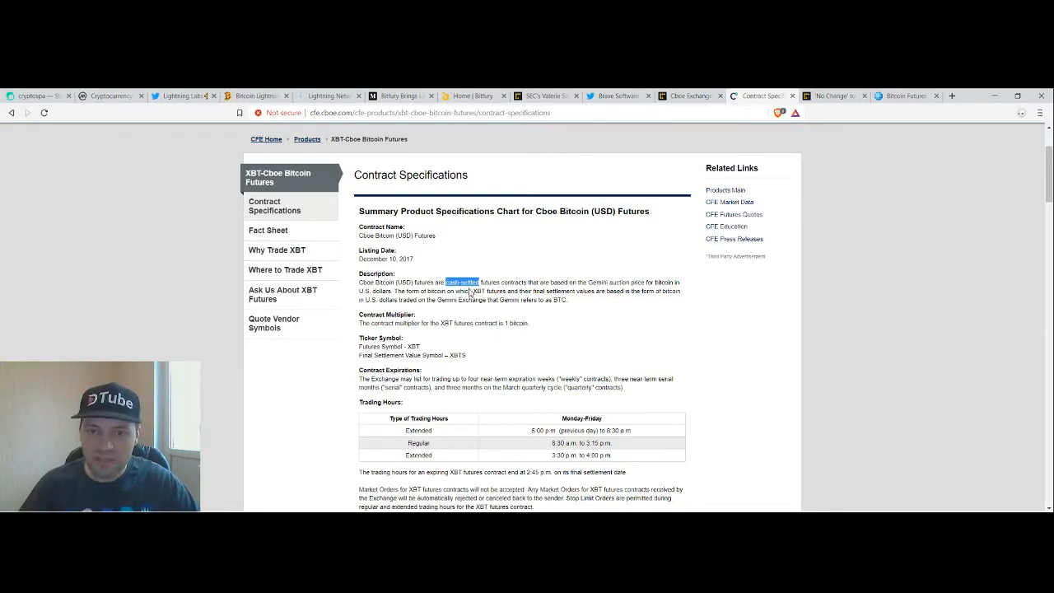
{"action": "mouse_move", "coordinate": [567, 303]}
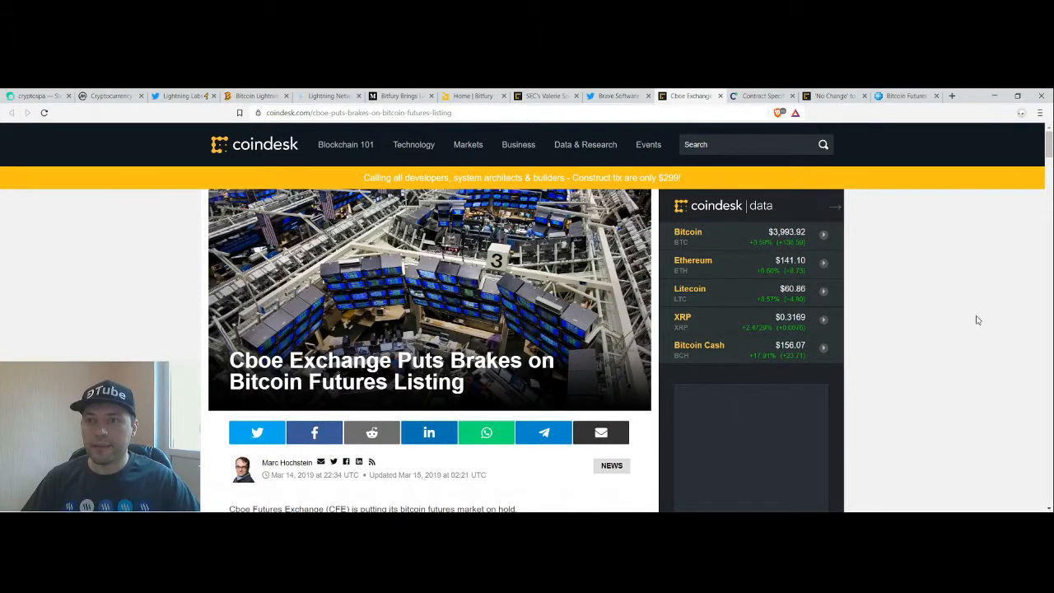
{"action": "mouse_move", "coordinate": [975, 330]}
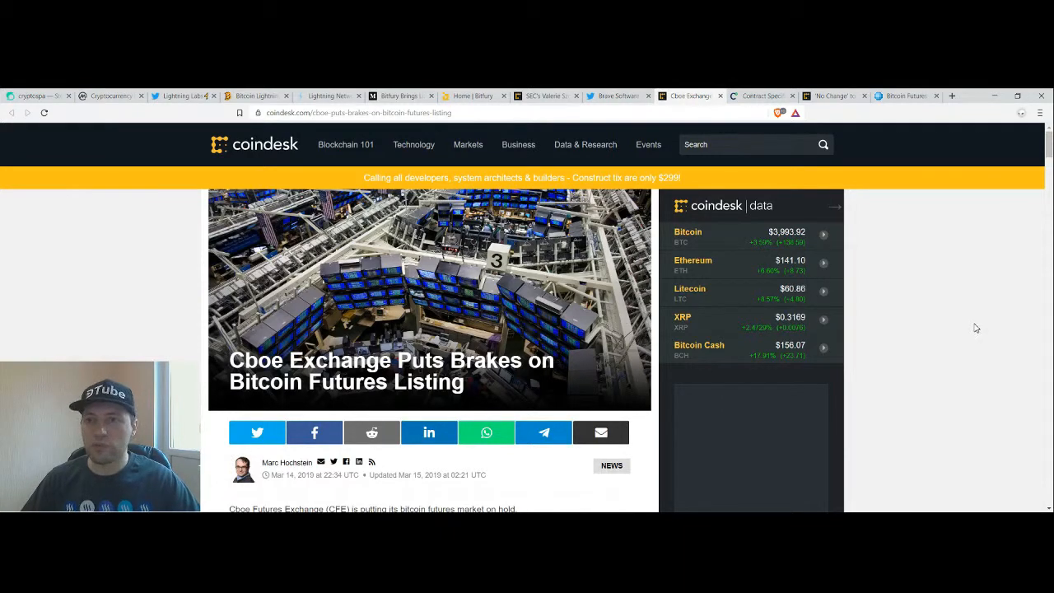
Read the opening paragraphs of CoinDesk's "'No Change' to Bitcoin Futures Plans, CME Says" article
{"action": "left_click", "coordinate": [840, 96]}
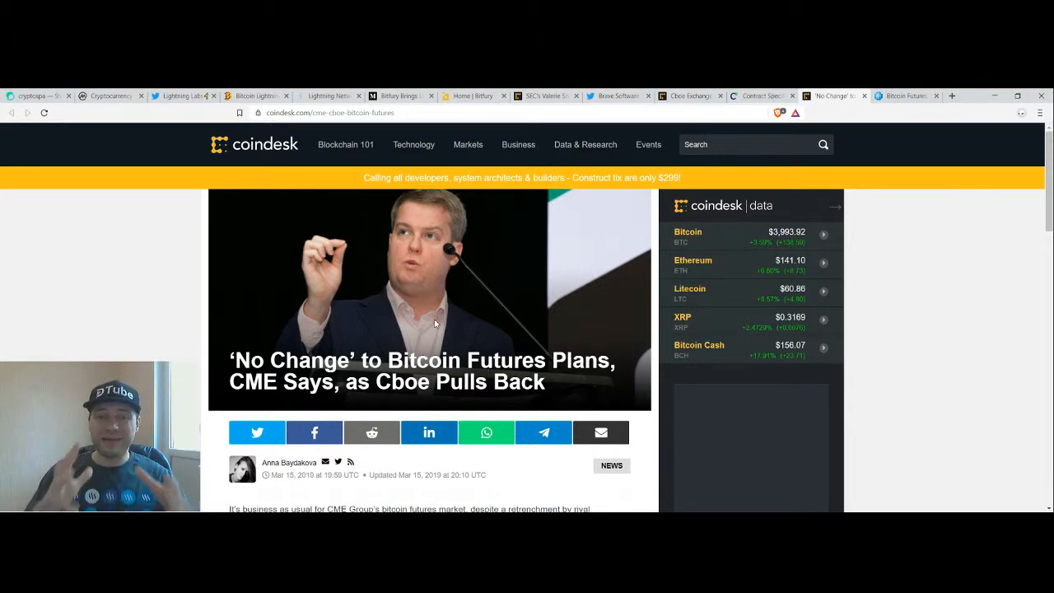
{"action": "mouse_move", "coordinate": [442, 323]}
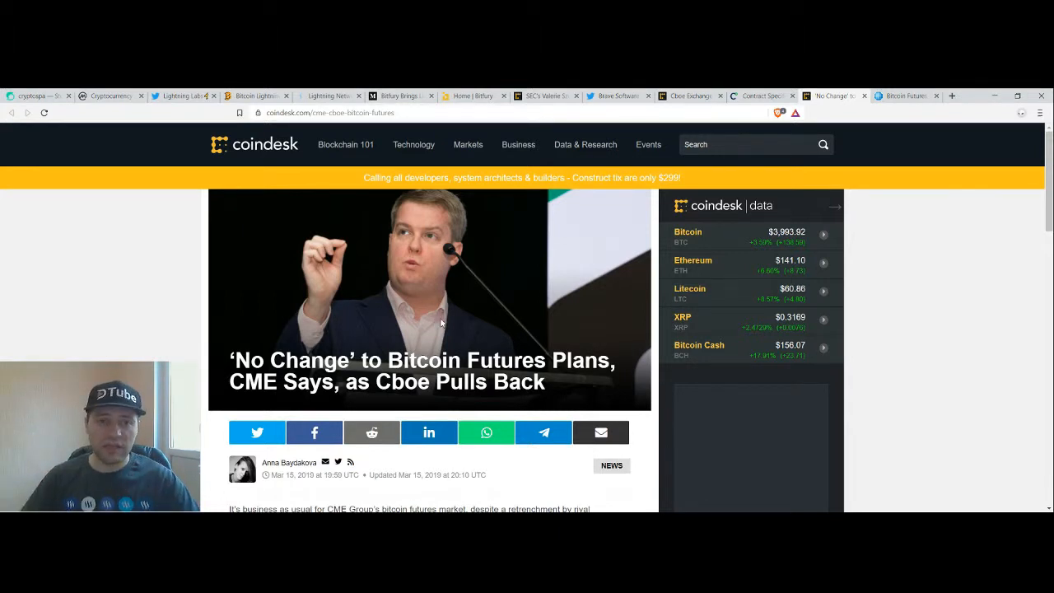
{"action": "scroll", "scroll_direction": "down", "scroll_amount": 3}
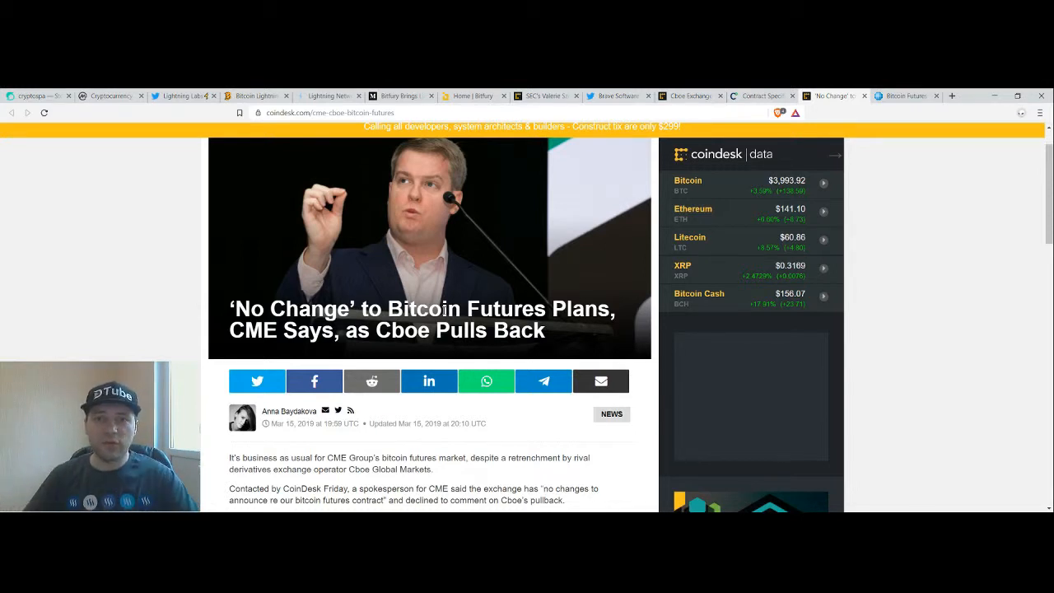
{"action": "mouse_move", "coordinate": [550, 287]}
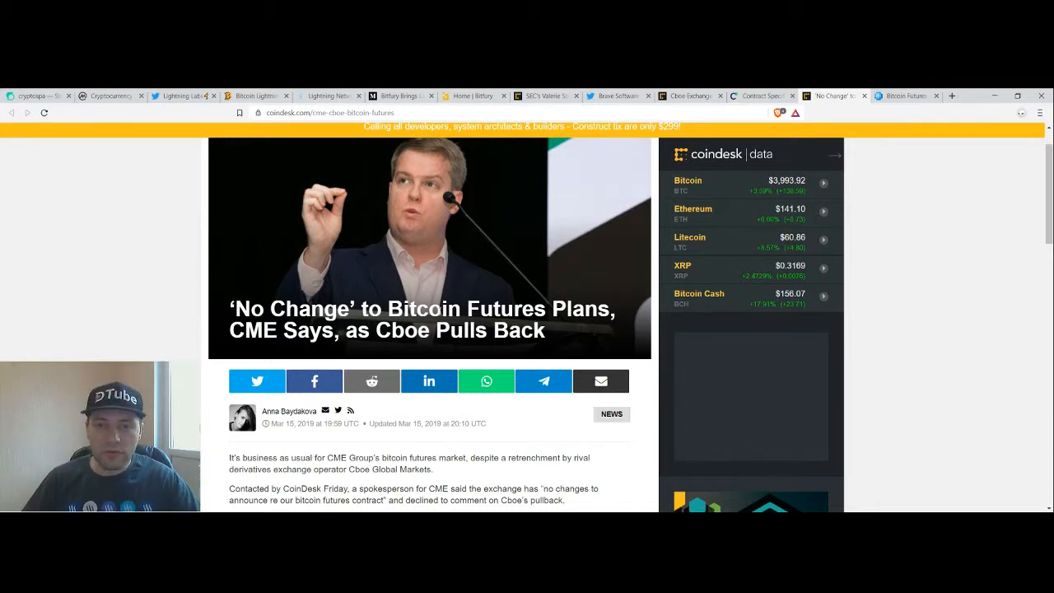
{"action": "scroll", "scroll_direction": "down", "scroll_amount": 3}
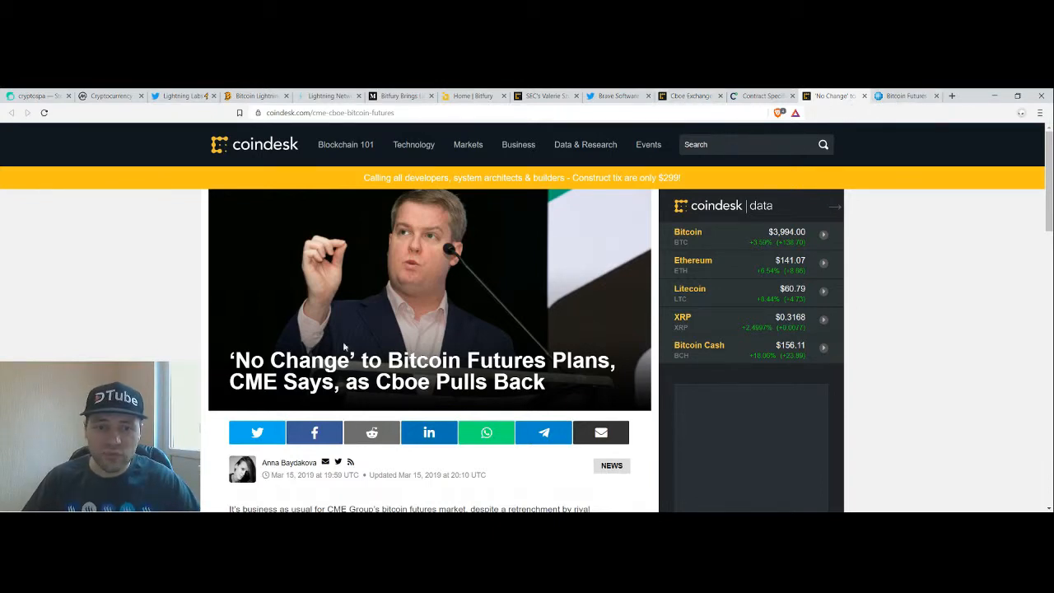
Review the CME Bitcoin Futures contract specs, highlighting the 'Financially Settled' settlement method
{"action": "left_click", "coordinate": [903, 96]}
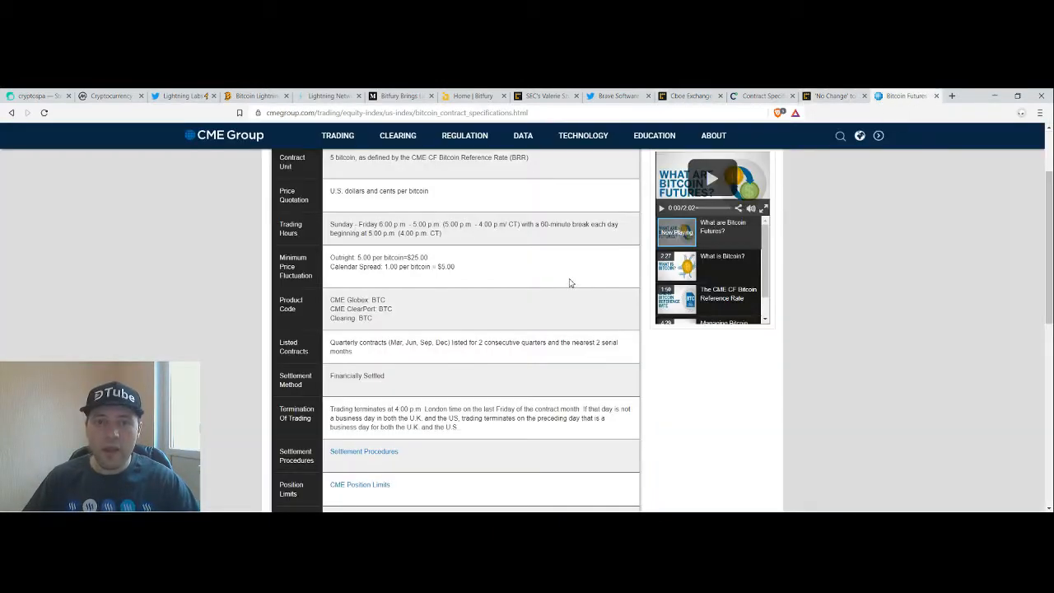
{"action": "scroll", "scroll_direction": "down", "scroll_amount": 3}
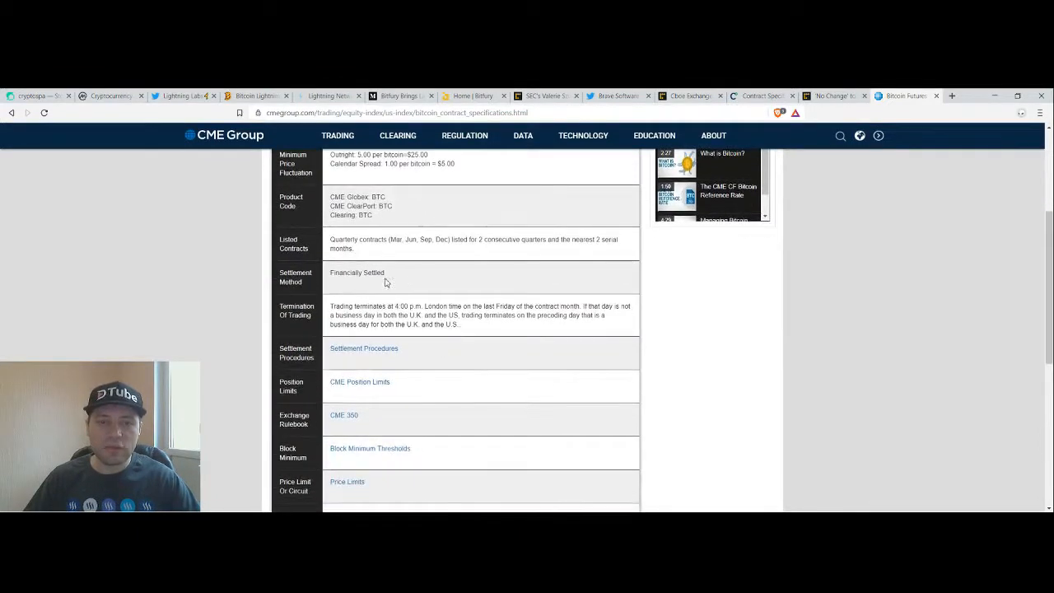
{"action": "scroll", "scroll_direction": "up", "scroll_amount": 3}
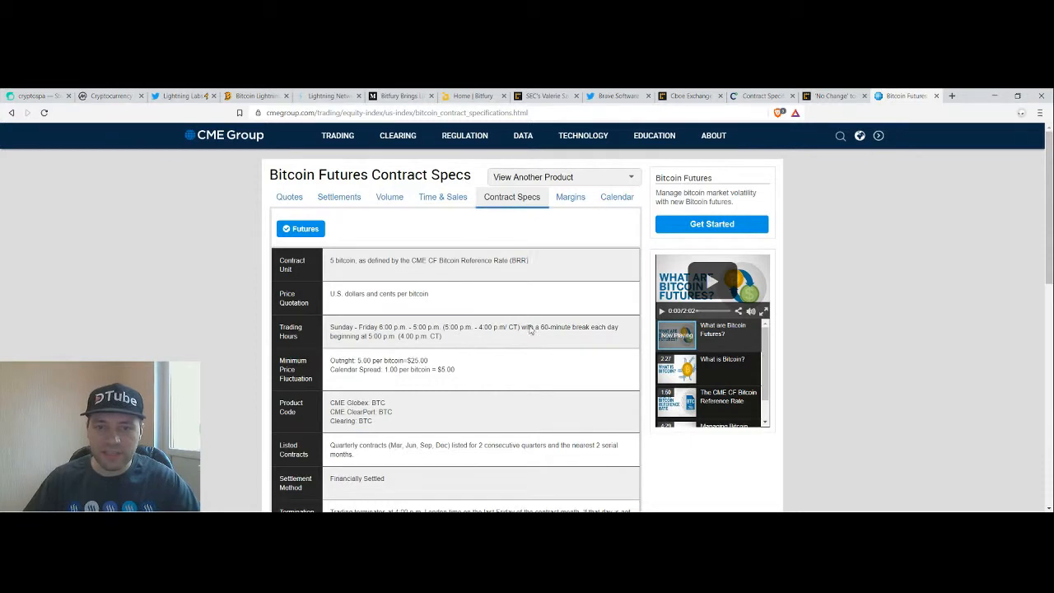
{"action": "scroll", "scroll_direction": "down", "scroll_amount": 3}
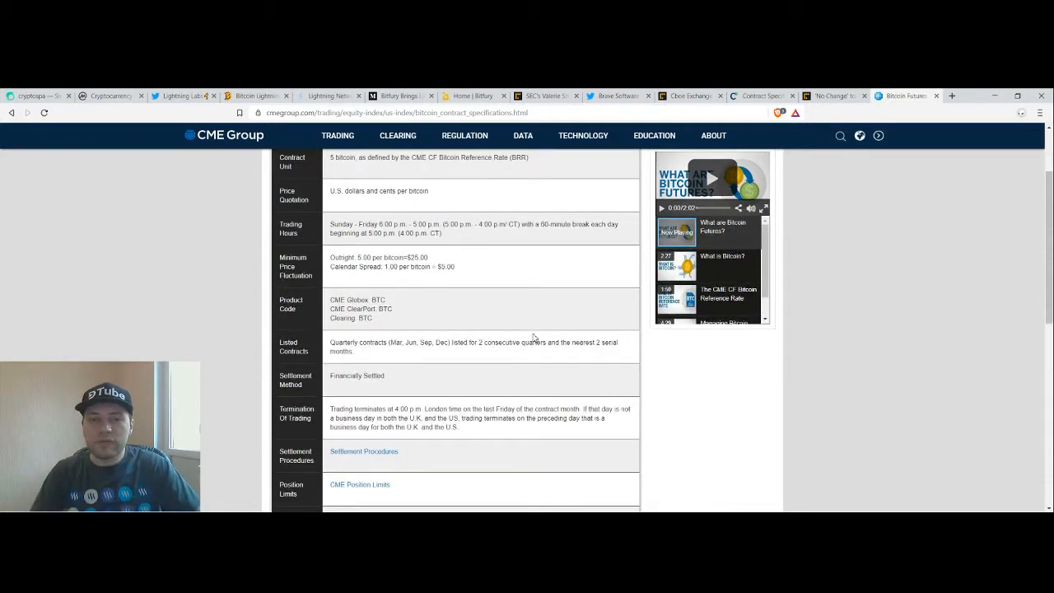
{"action": "scroll", "scroll_direction": "down", "scroll_amount": 3}
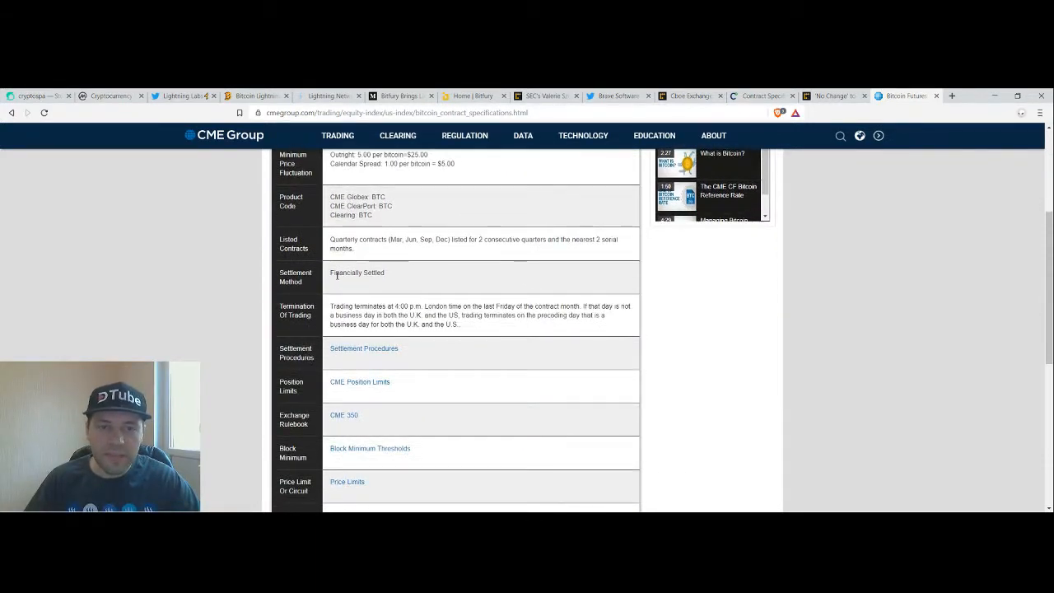
{"action": "double_click", "coordinate": [356, 273]}
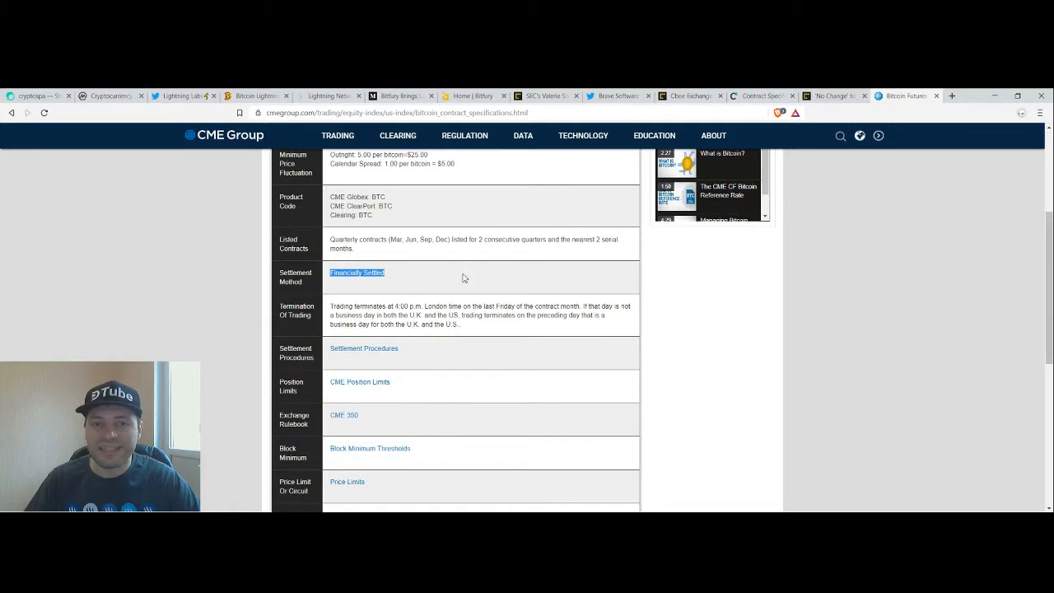
{"action": "scroll", "scroll_direction": "up", "scroll_amount": 3}
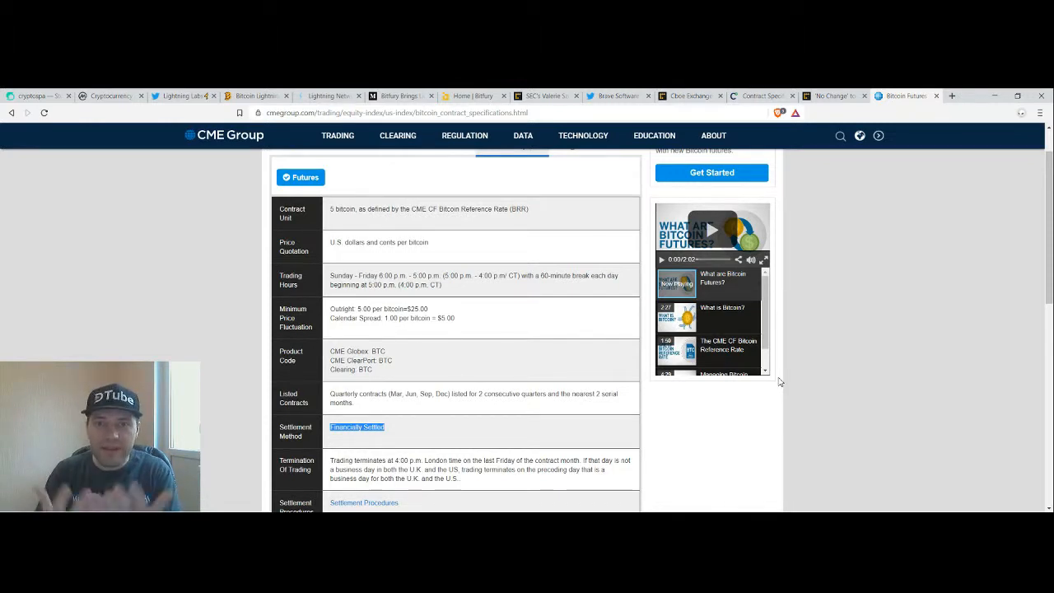
{"action": "scroll", "scroll_direction": "down", "scroll_amount": 3}
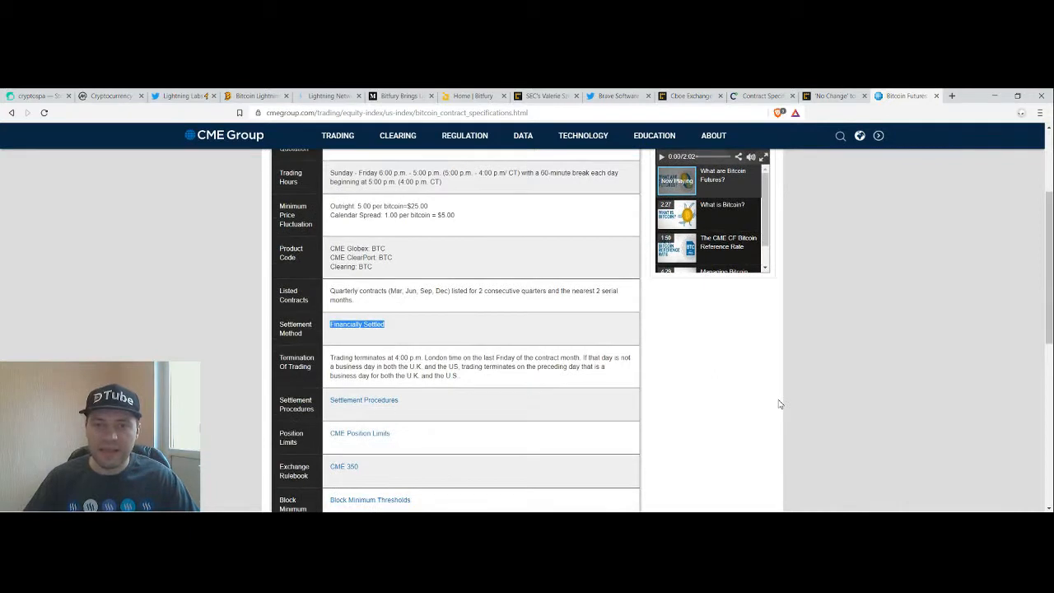
{"action": "mouse_move", "coordinate": [787, 402]}
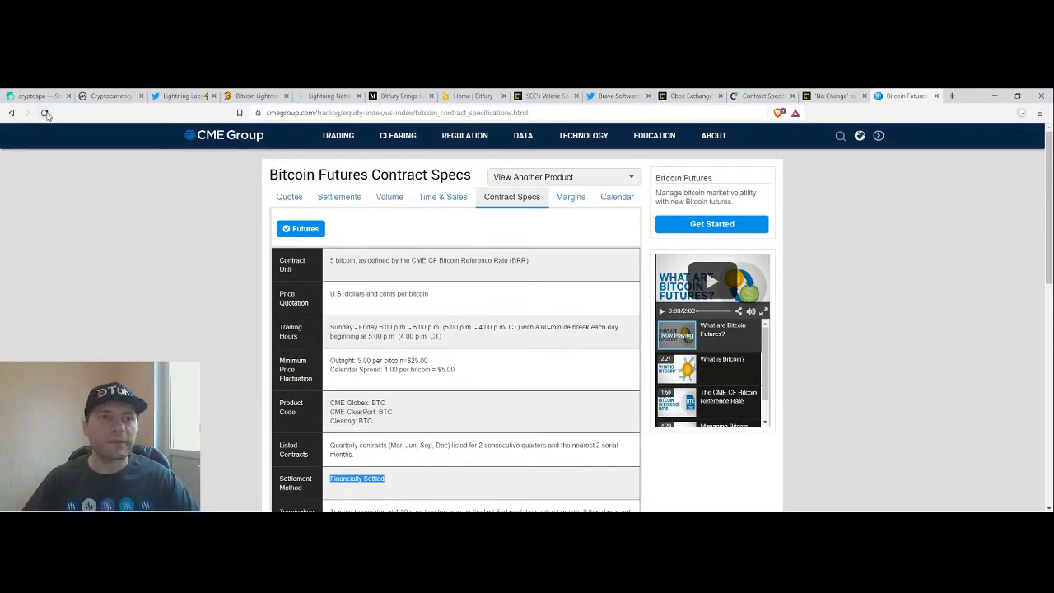
Return to the cryptospa Steemit blog profile
{"action": "left_click", "coordinate": [36, 95]}
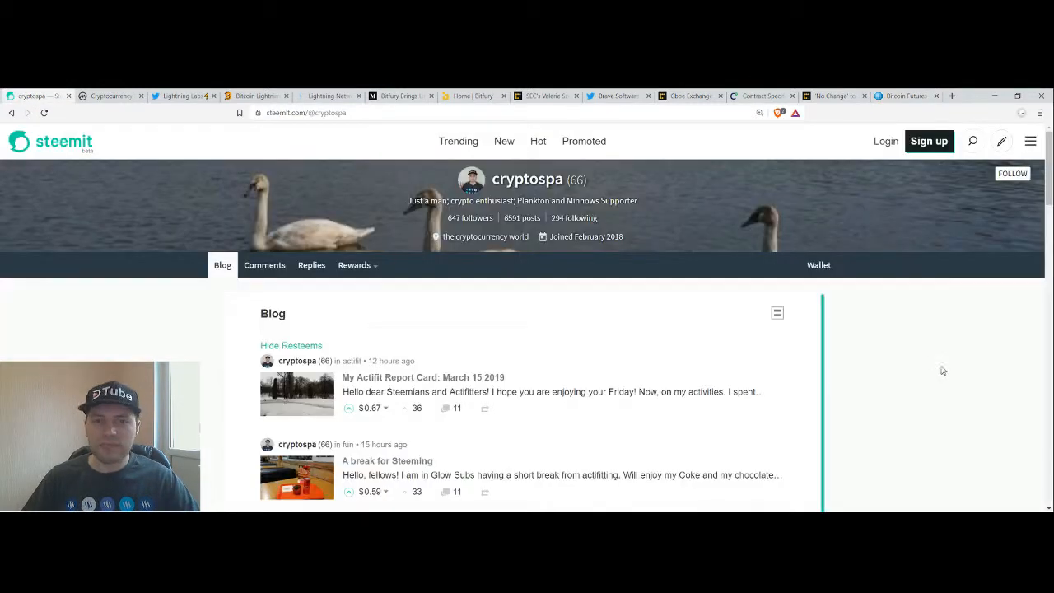